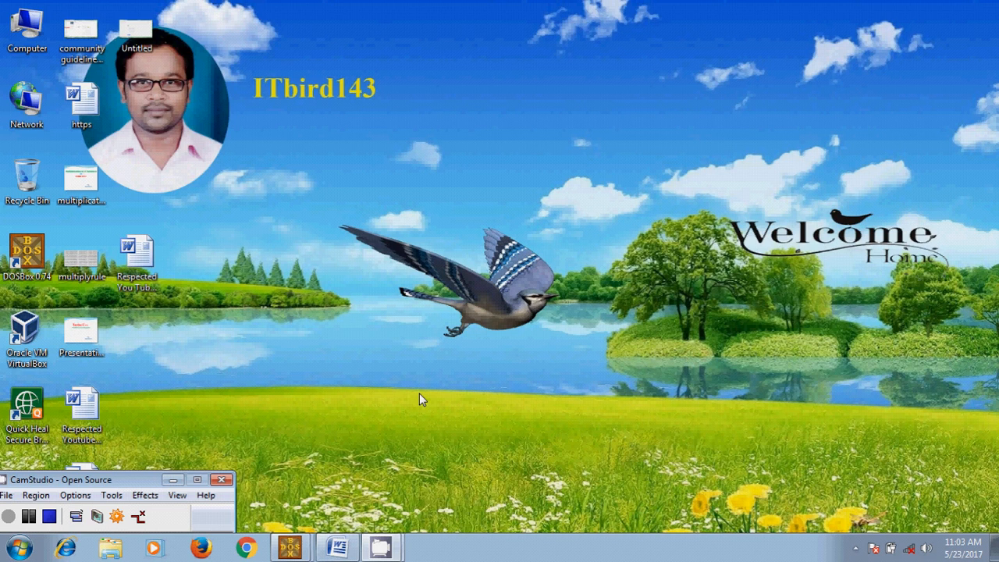
{"action": "mouse_move", "coordinate": [431, 400]}
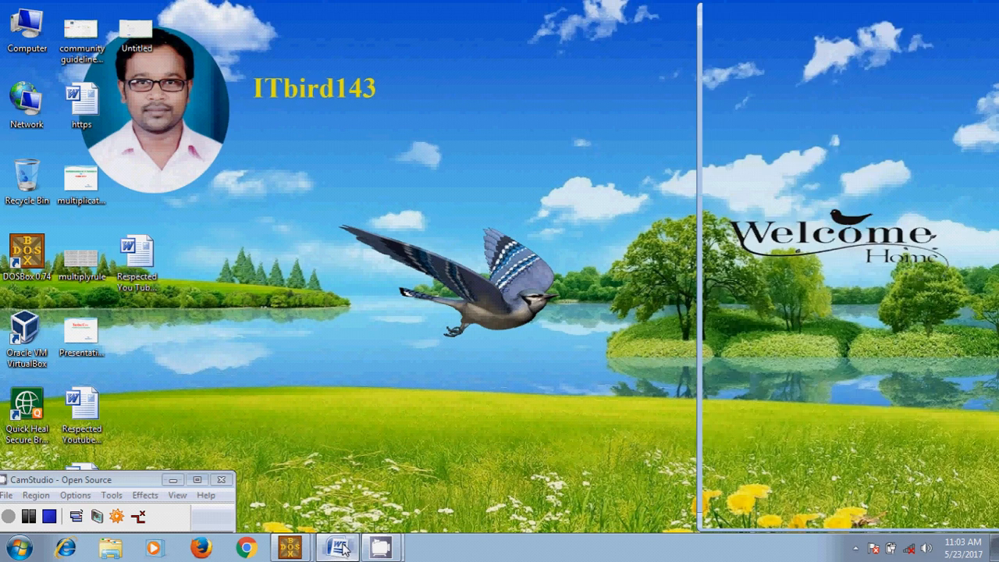
Step: Show the Word note with the expected output: 3 and 5 multiply to 15
{"action": "left_click", "coordinate": [337, 547]}
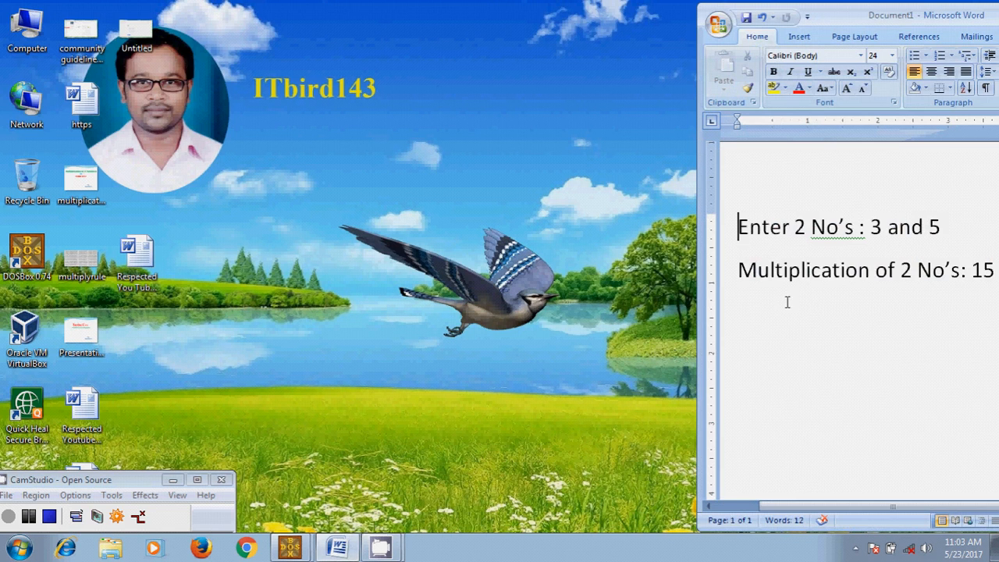
{"action": "mouse_move", "coordinate": [915, 281]}
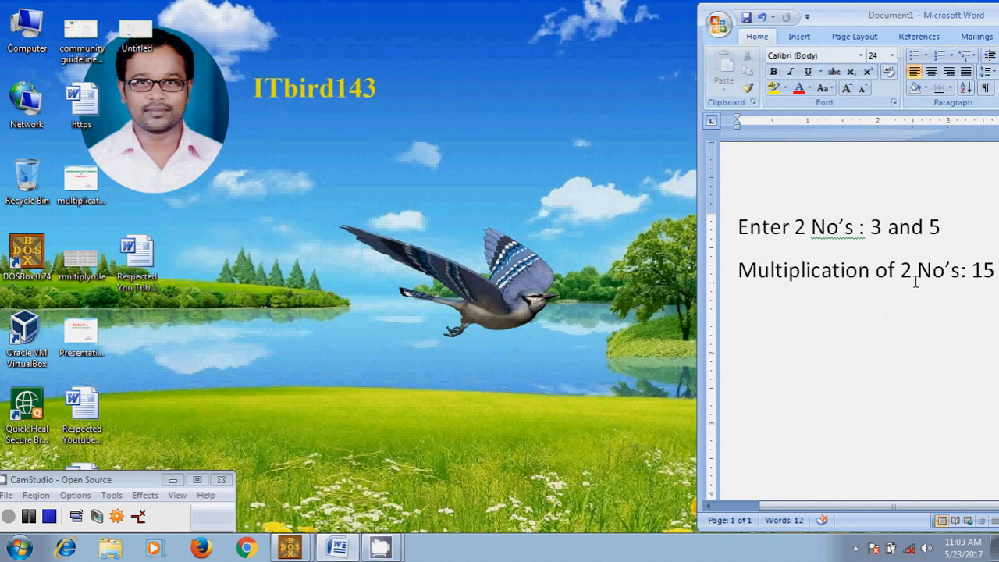
{"action": "mouse_move", "coordinate": [985, 292]}
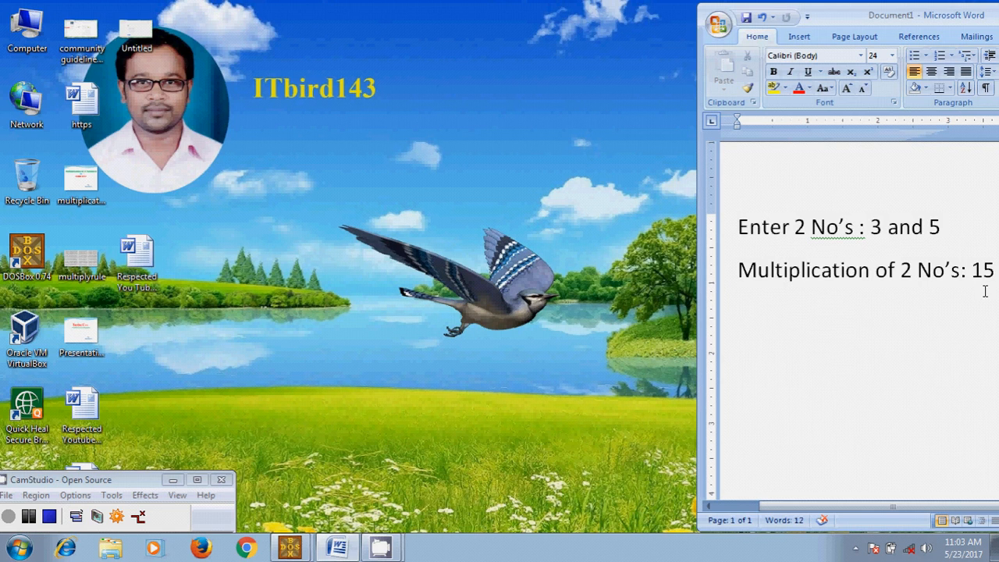
{"action": "mouse_move", "coordinate": [809, 303]}
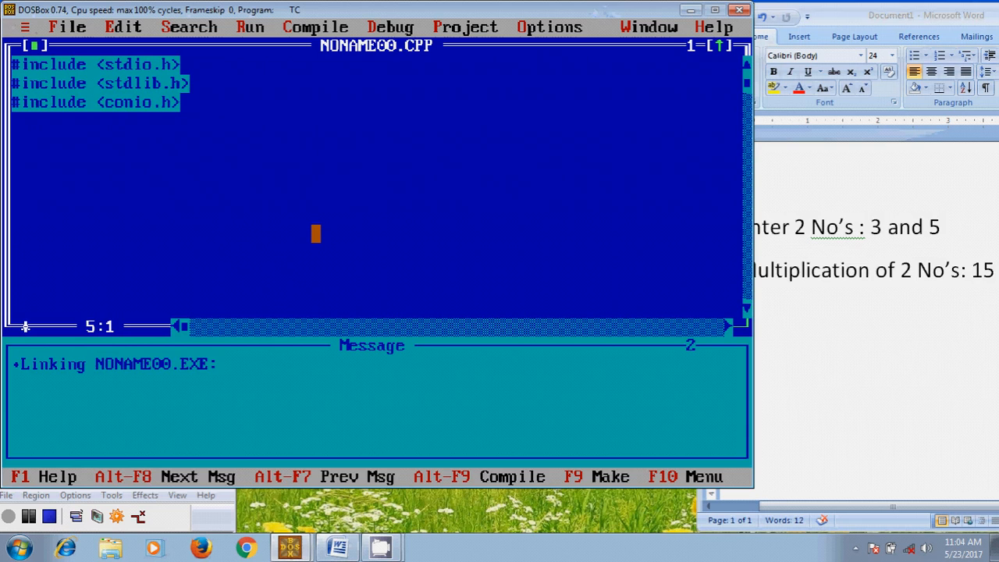
Step: Write int main() with its opening brace and start a new line inside it
{"action": "type", "text": "int"}
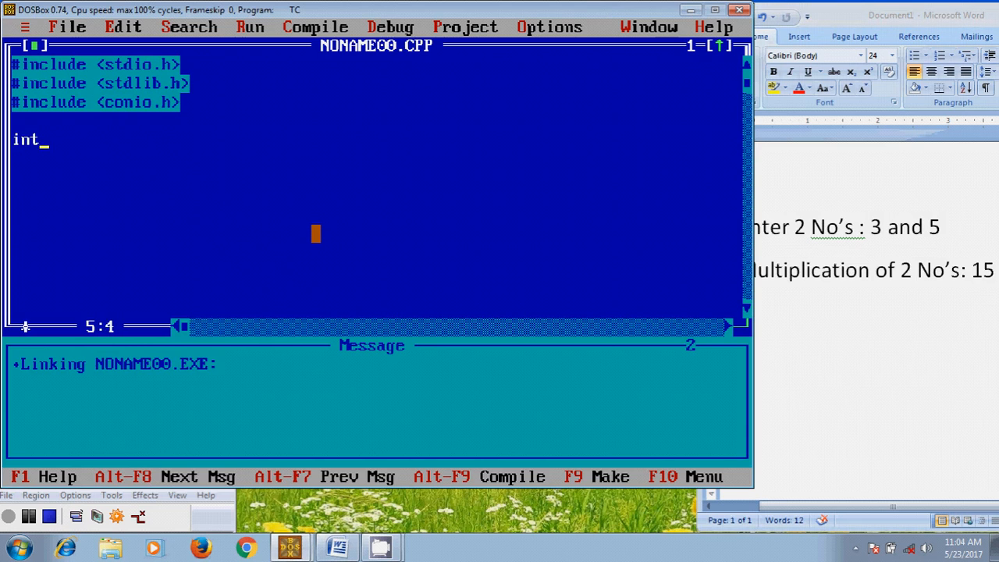
{"action": "type", "text": "main"}
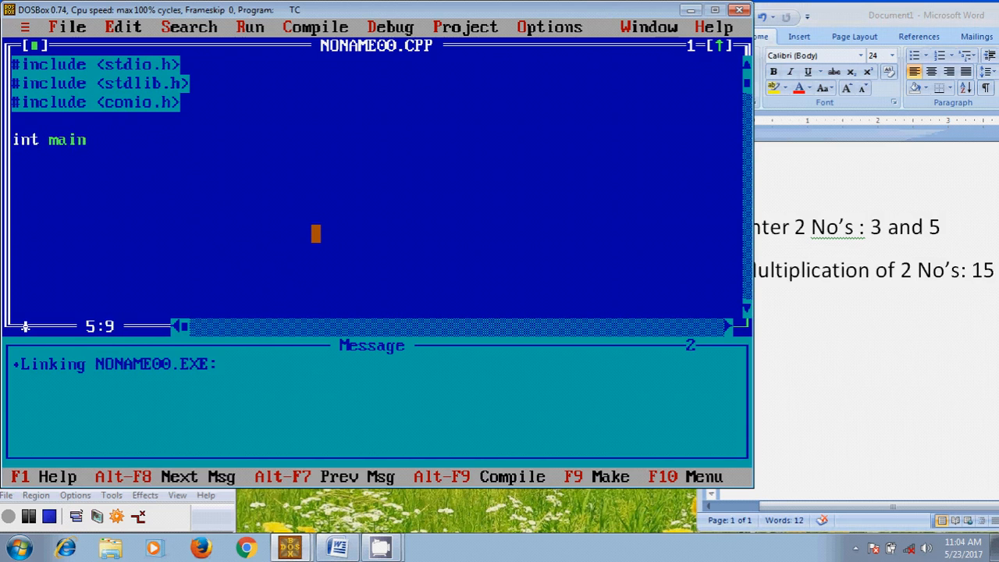
{"action": "type", "text": "()"}
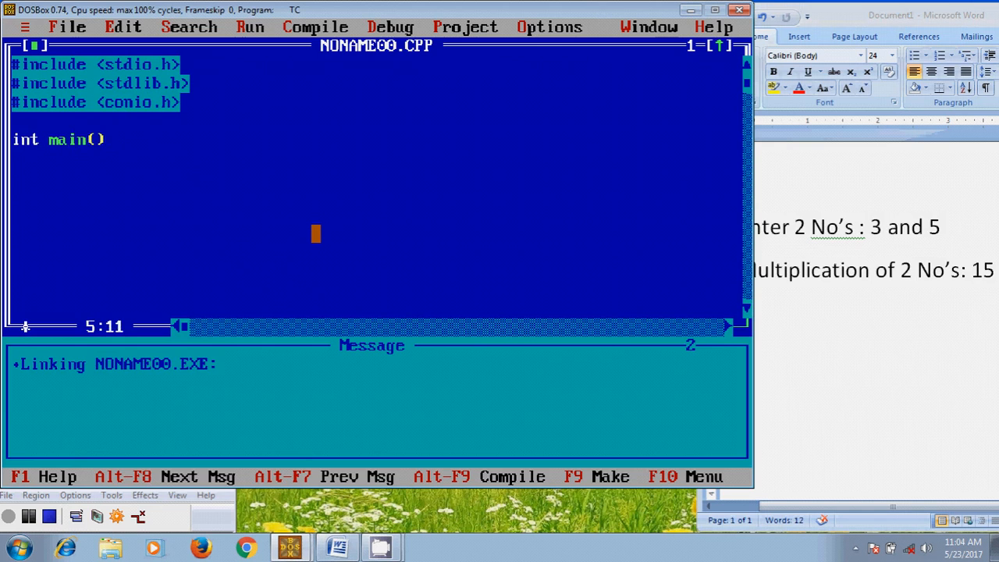
{"action": "type", "text": "{"}
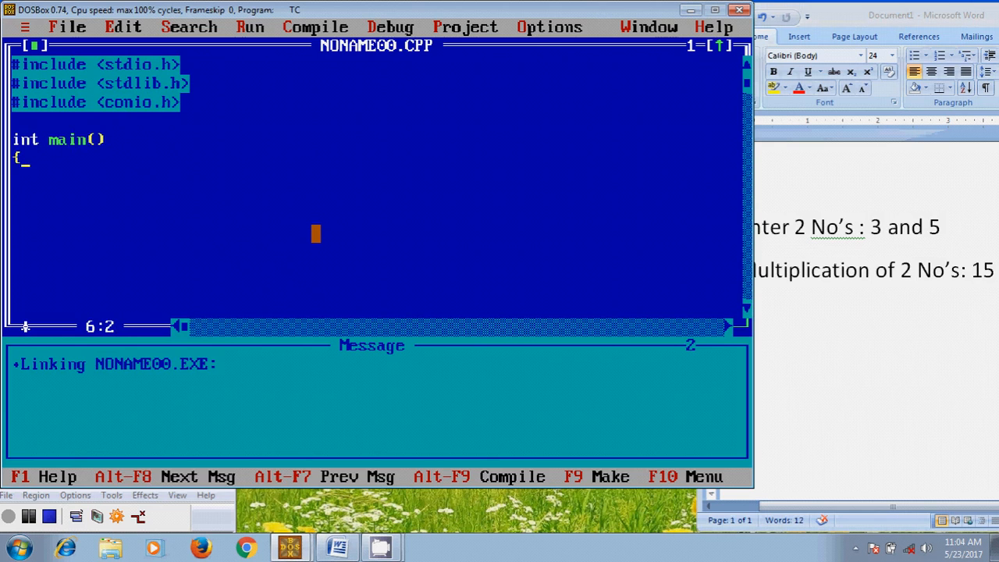
{"action": "key", "text": "Return"}
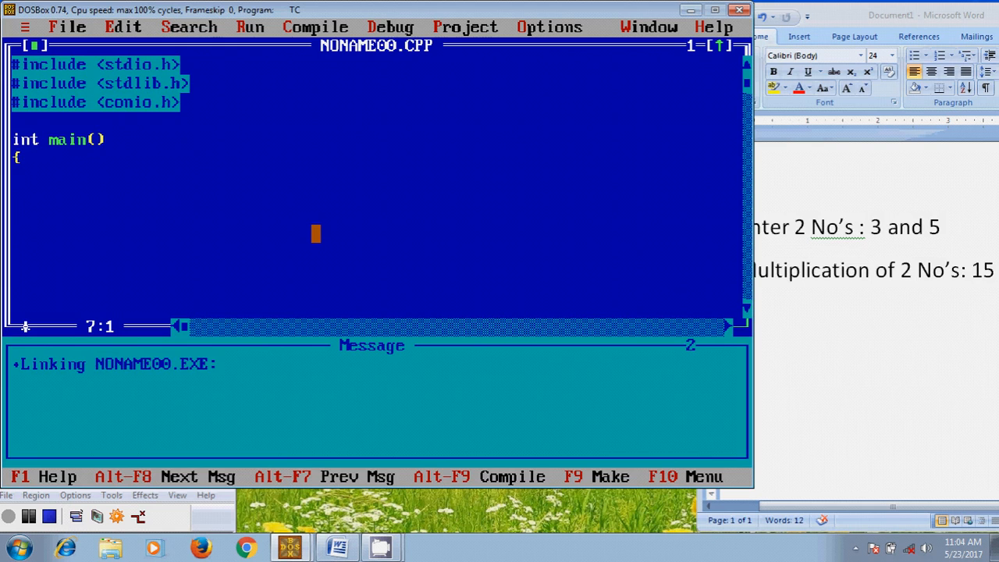
Step: Add the prompt statement printf("enter 2 No's:");
{"action": "type", "text": "printf"}
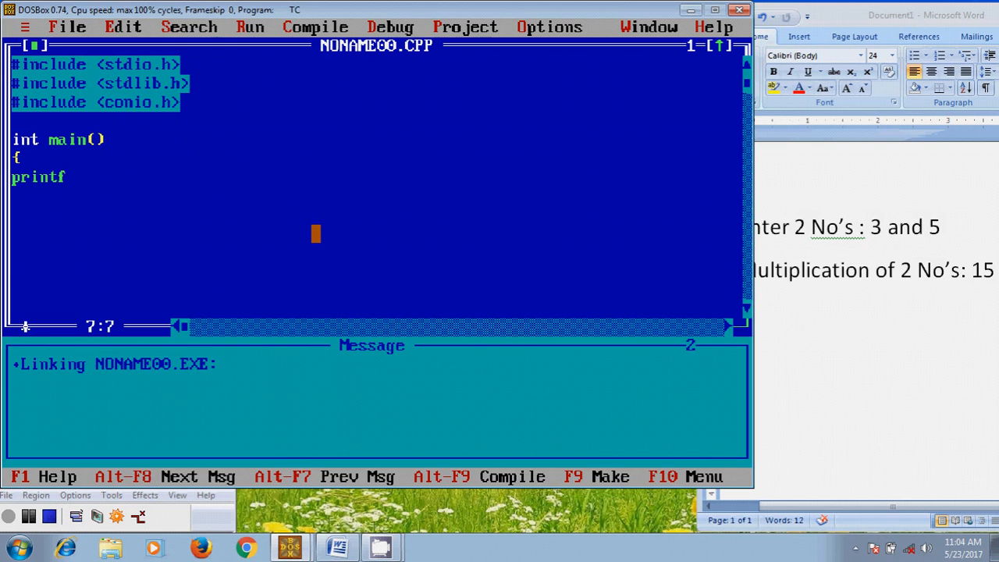
{"action": "type", "text": "(\""}
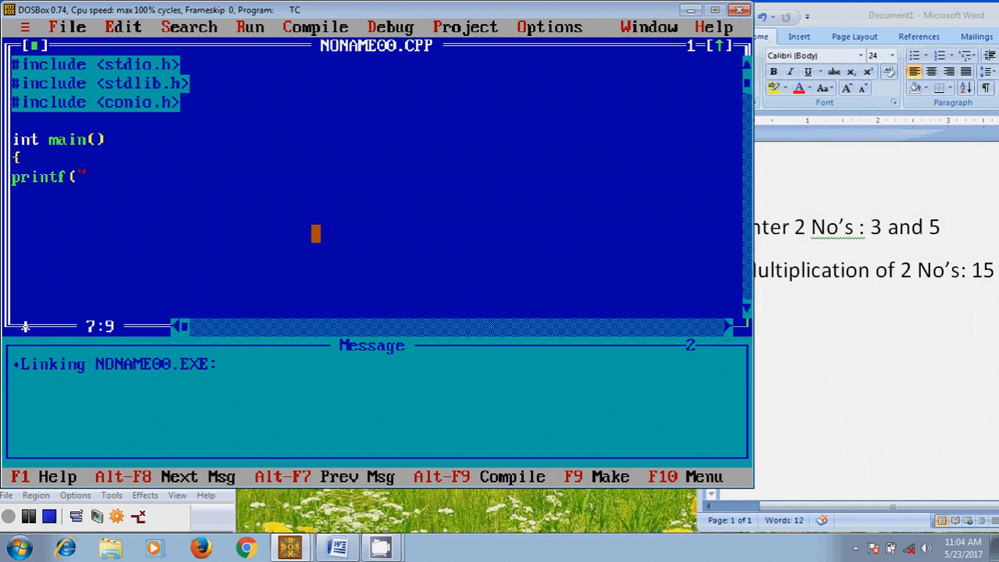
{"action": "type", "text": "enter"}
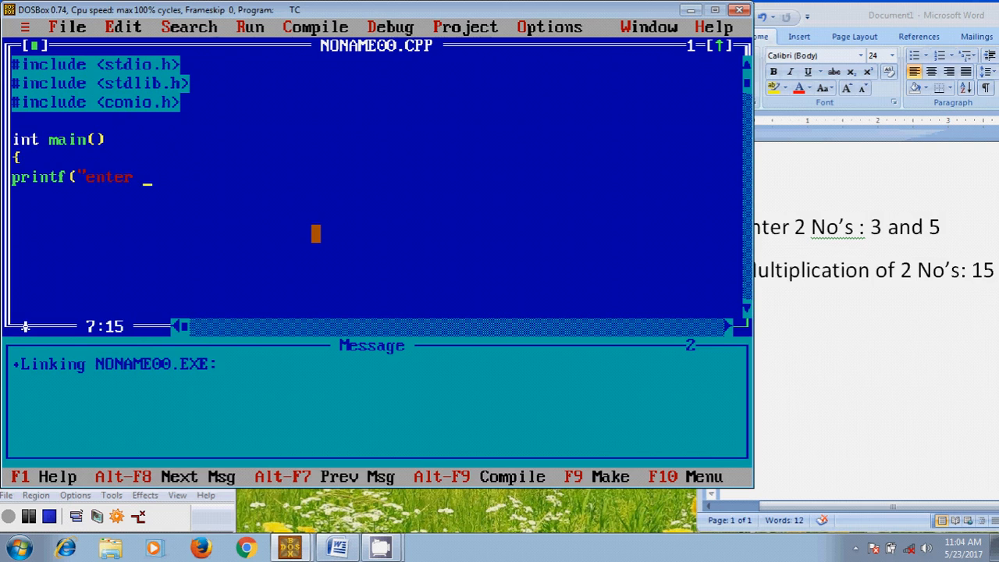
{"action": "type", "text": "2 No"}
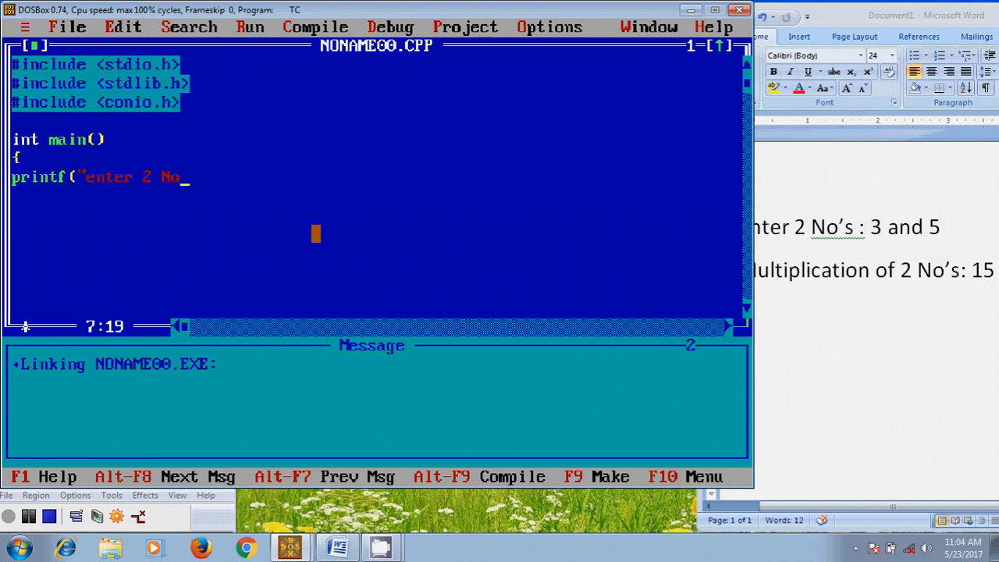
{"action": "type", "text": "'s"}
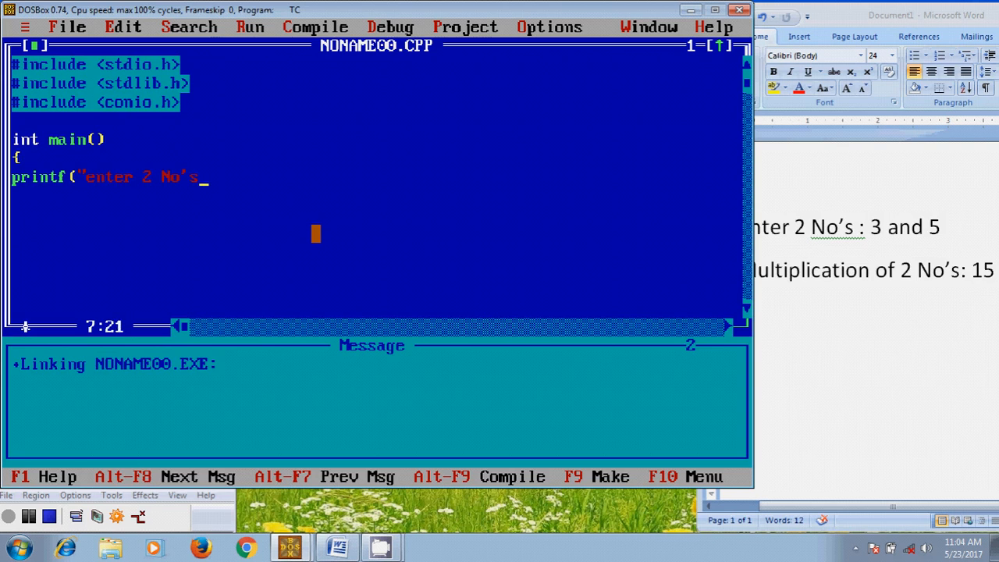
{"action": "type", "text": ":"}
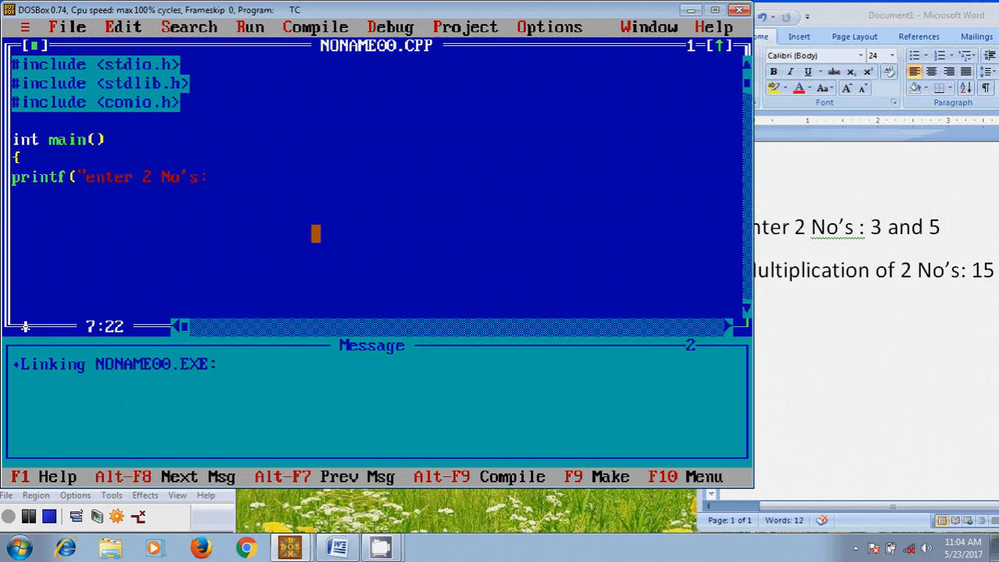
{"action": "type", "text": ");"}
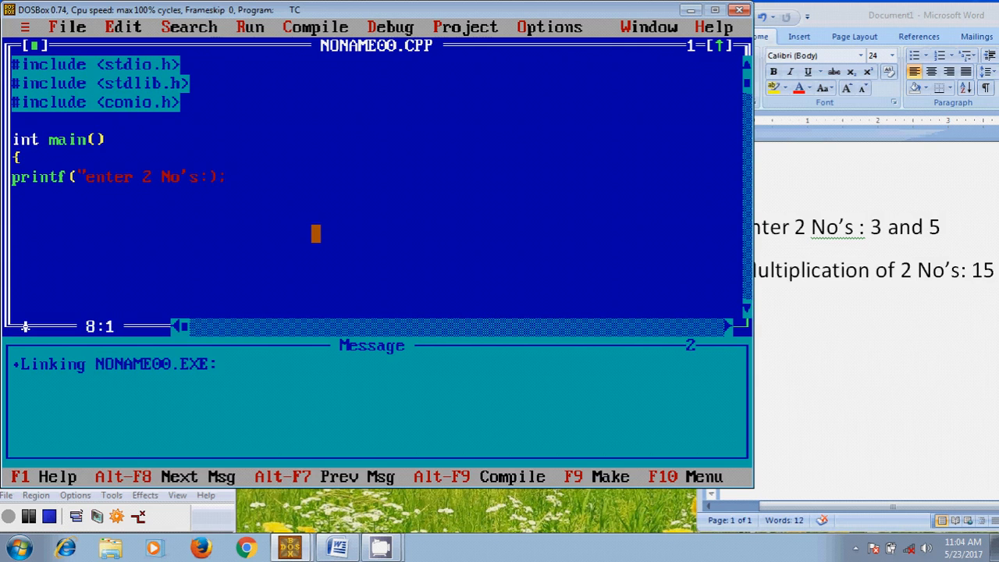
Step: Start the input call as scanf("%d %d" to read two integers
{"action": "type", "text": "sc"}
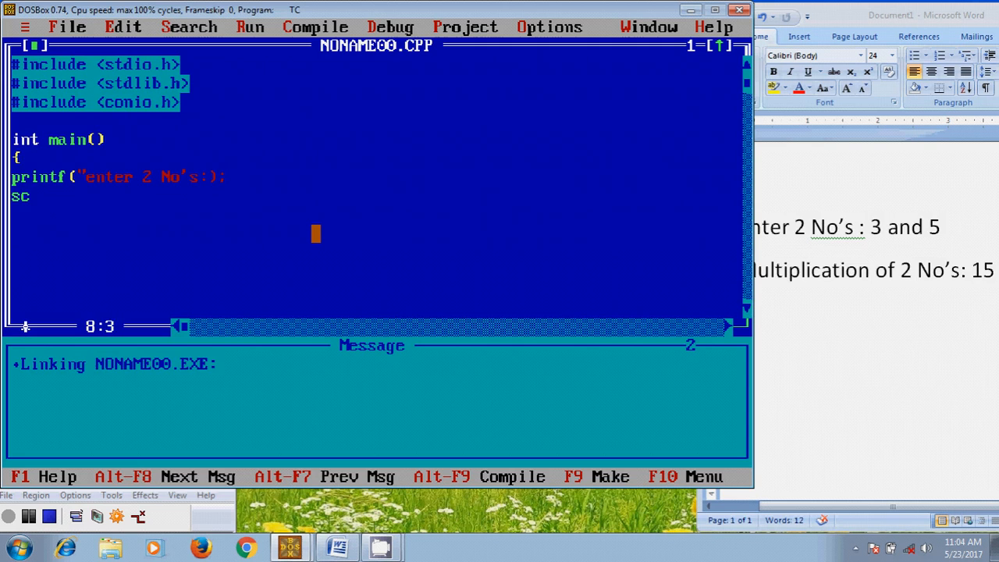
{"action": "type", "text": "anf"}
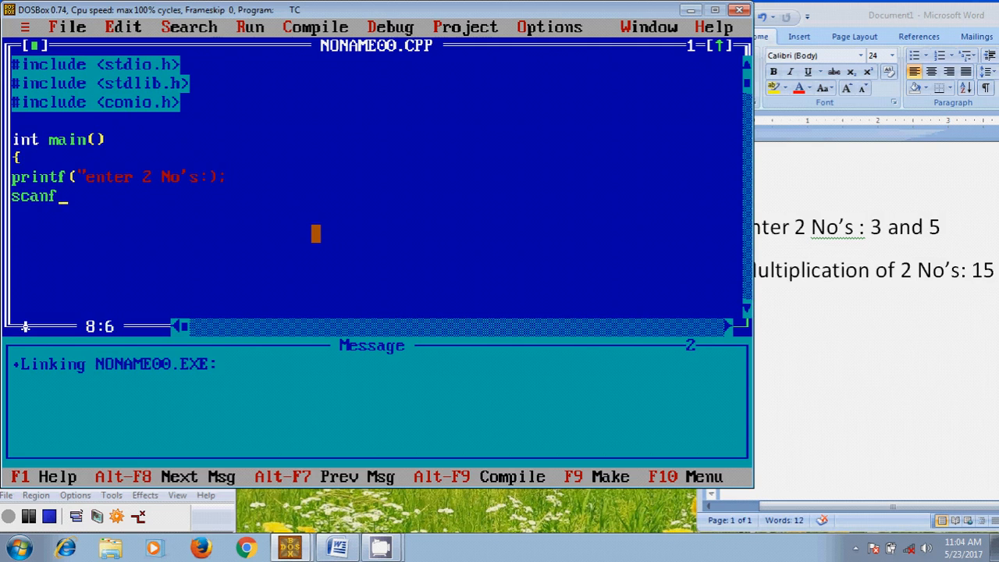
{"action": "type", "text": "(\""}
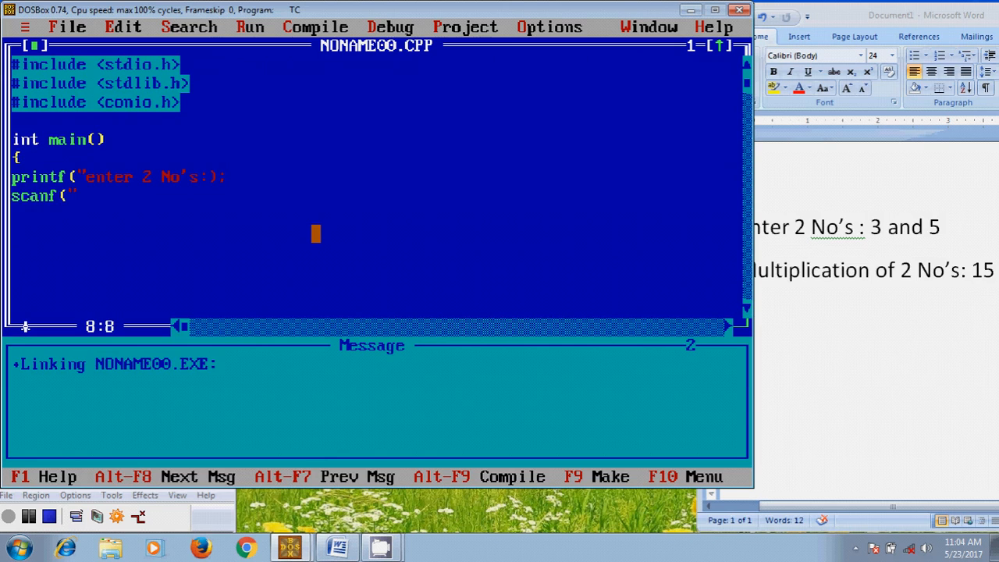
{"action": "type", "text": "%"}
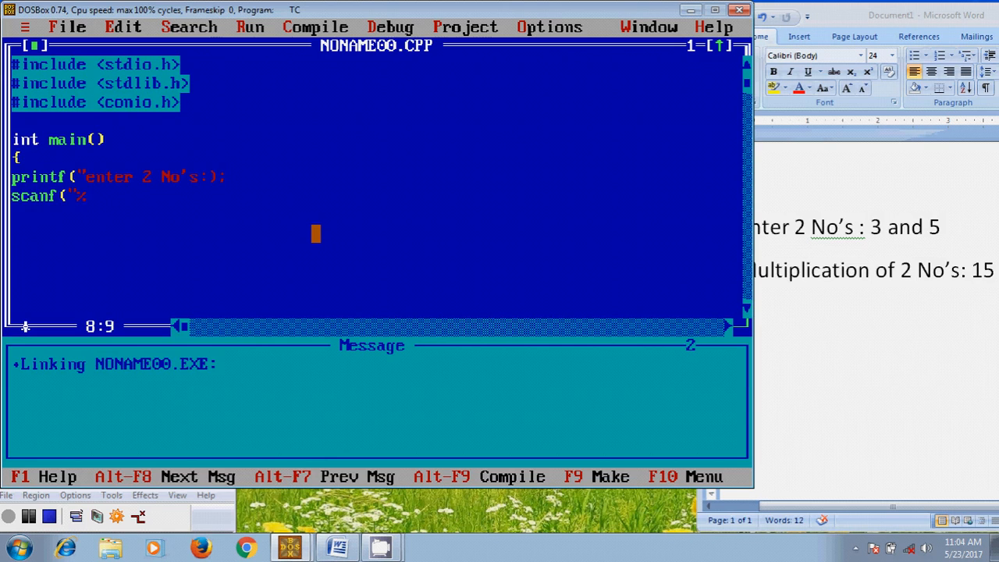
{"action": "type", "text": "d %"}
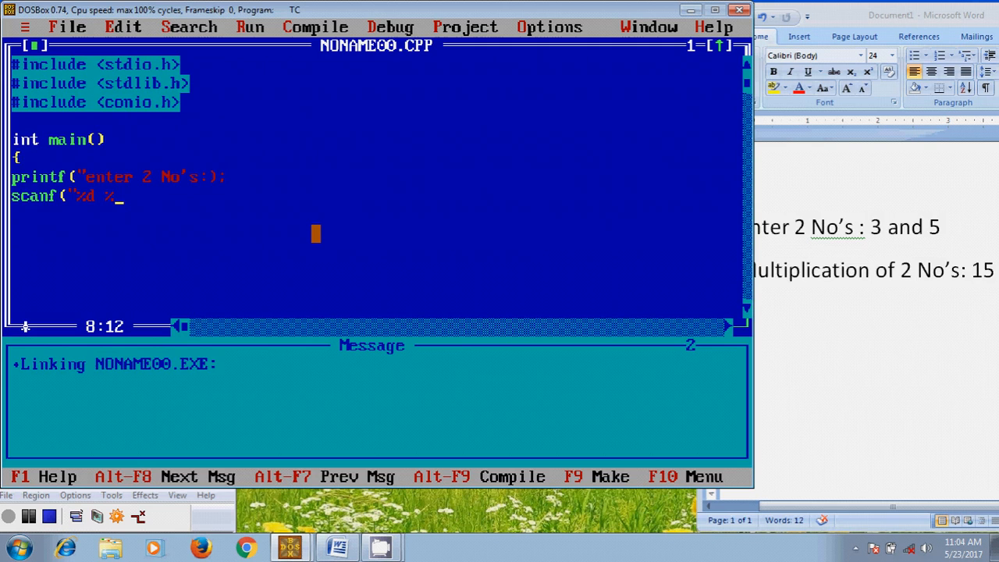
{"action": "type", "text": "%d"}
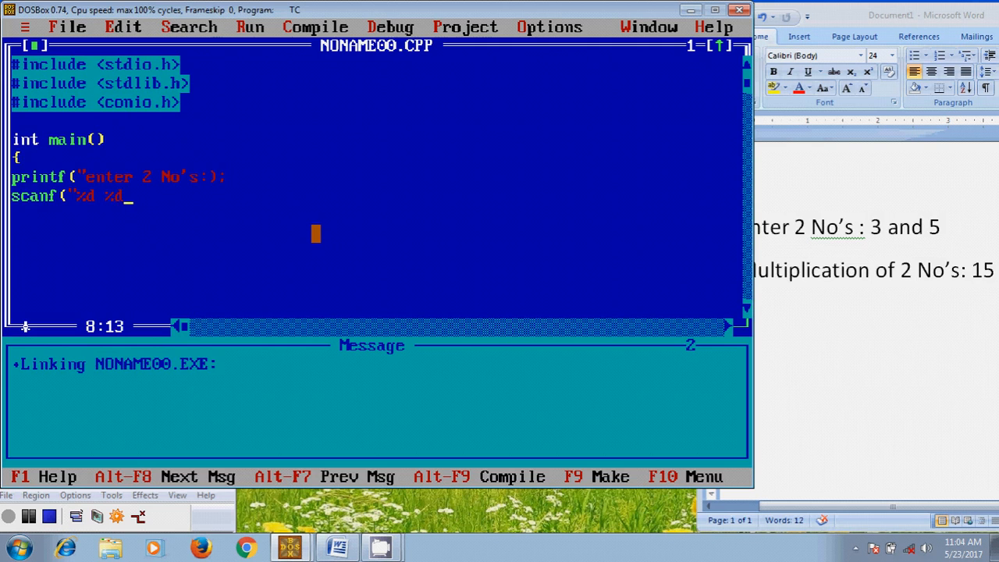
{"action": "type", "text": "\""}
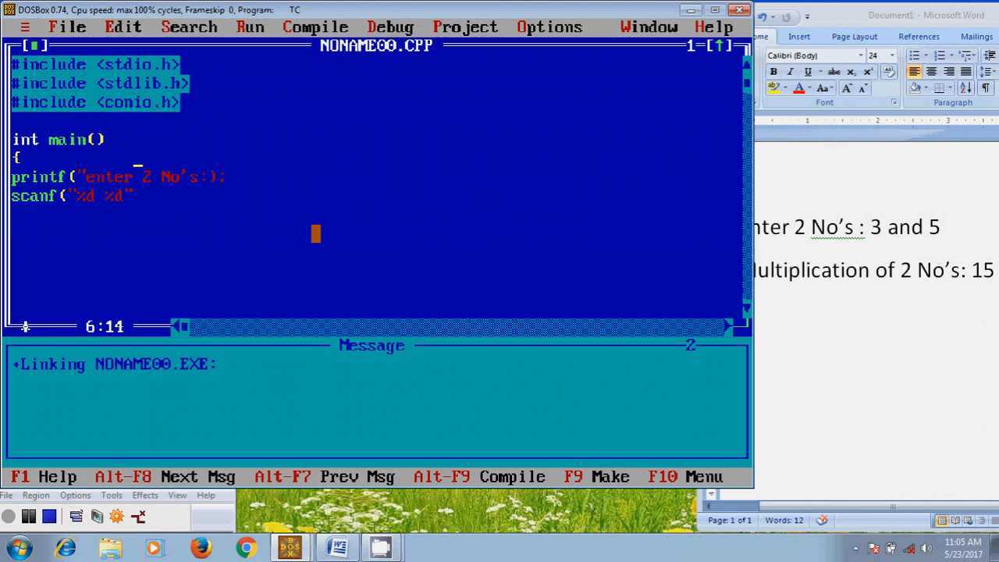
Step: Declare int a,b,c; after the opening brace and add clrscr();
{"action": "key", "text": "Return"}
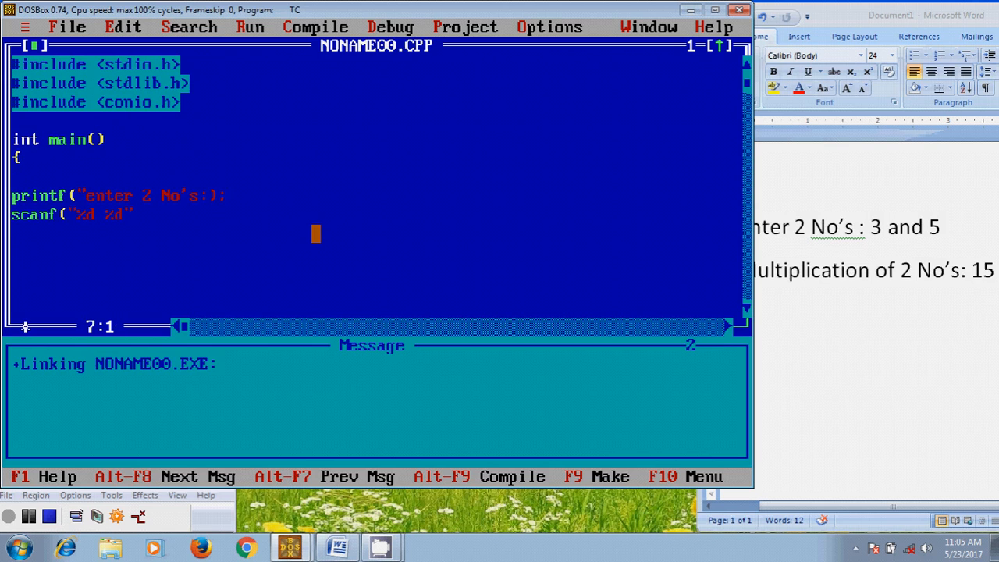
{"action": "type", "text": "int"}
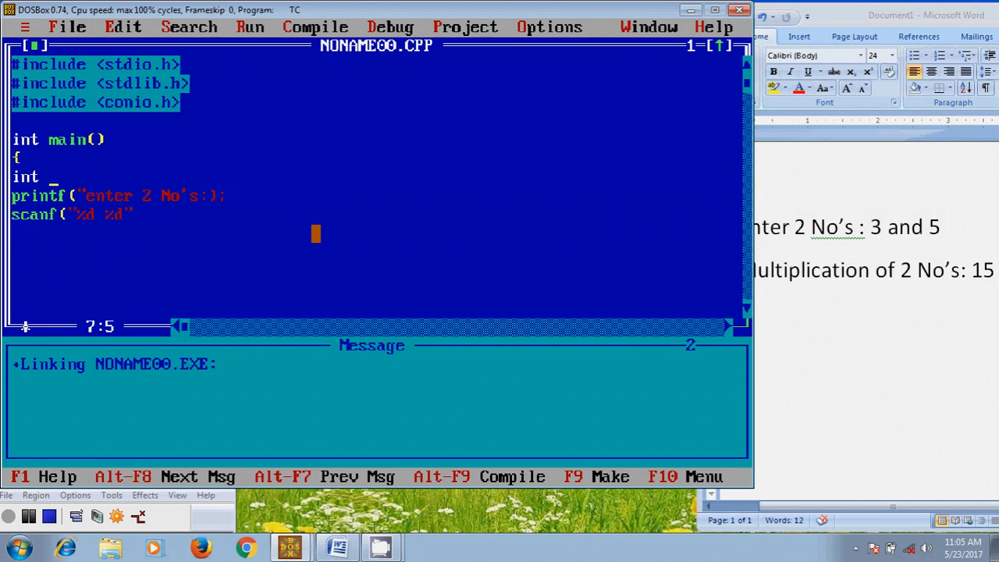
{"action": "type", "text": "a"}
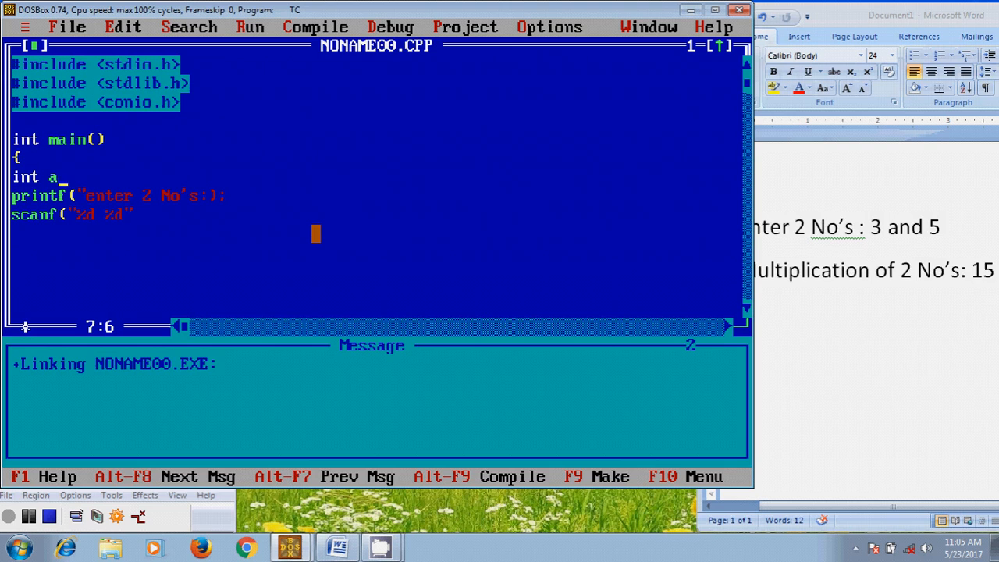
{"action": "type", "text": ",b"}
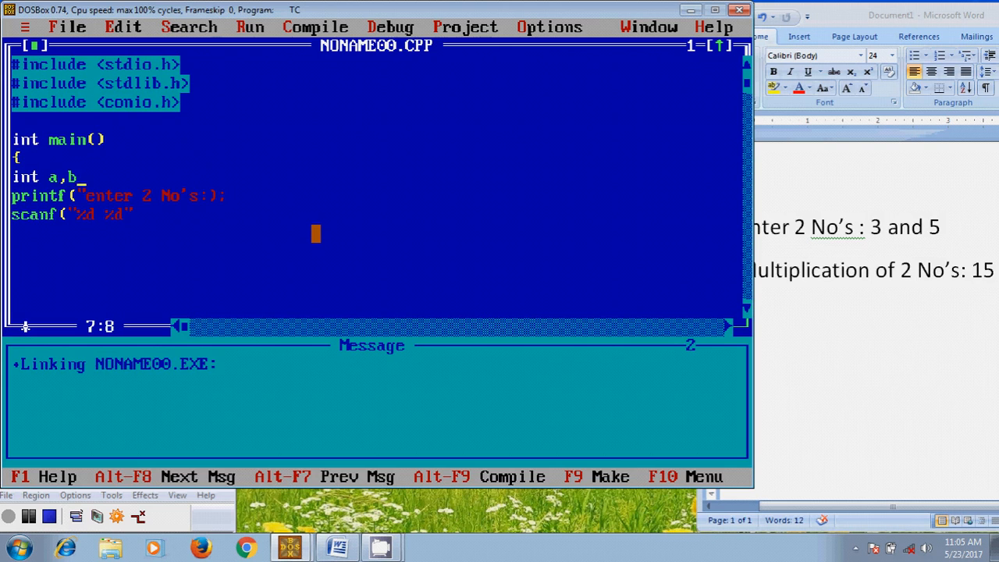
{"action": "type", "text": ",c;"}
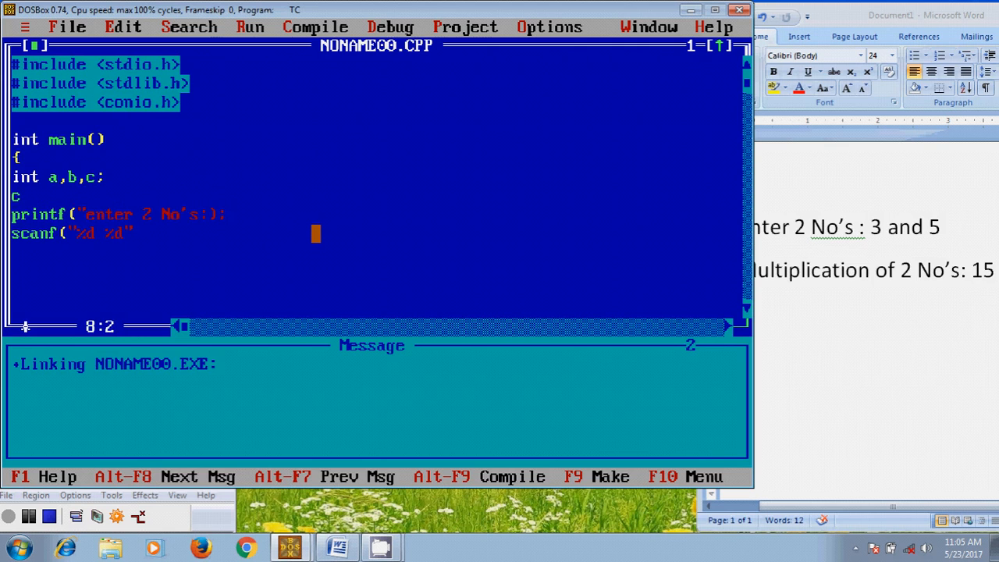
{"action": "type", "text": "lrscr("}
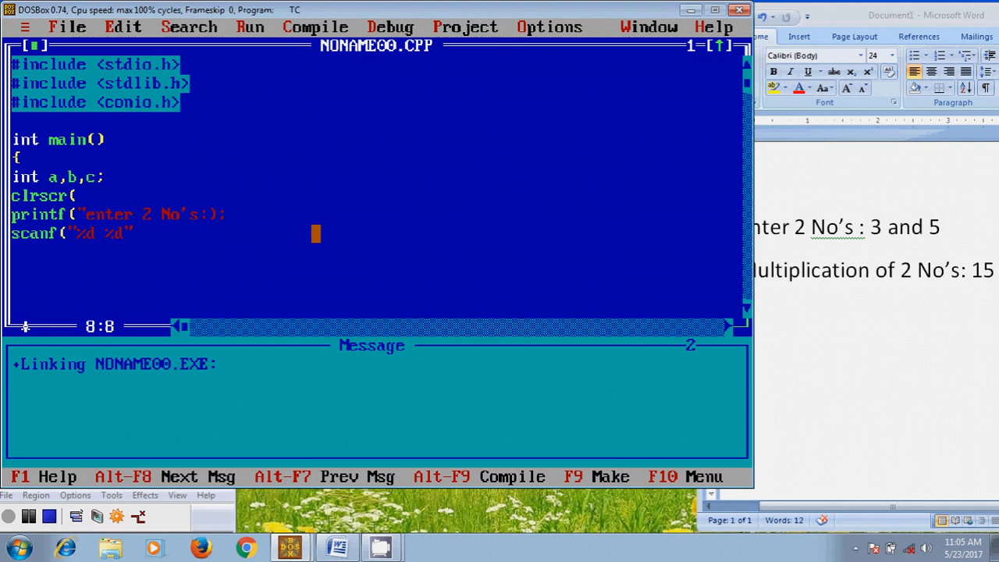
{"action": "type", "text": ");"}
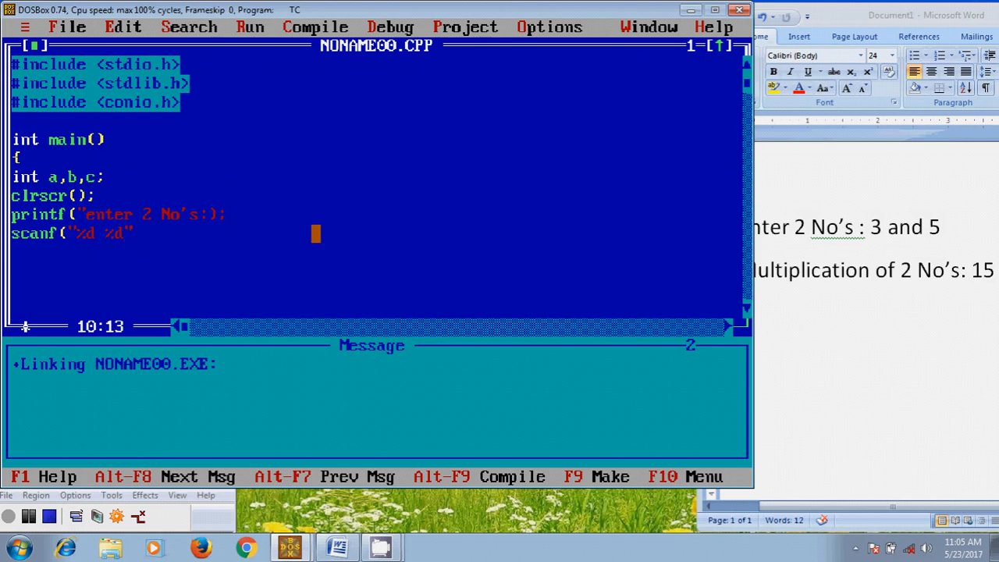
Step: Finish the scanf call with the arguments ,&a,&b);
{"action": "type", "text": ","}
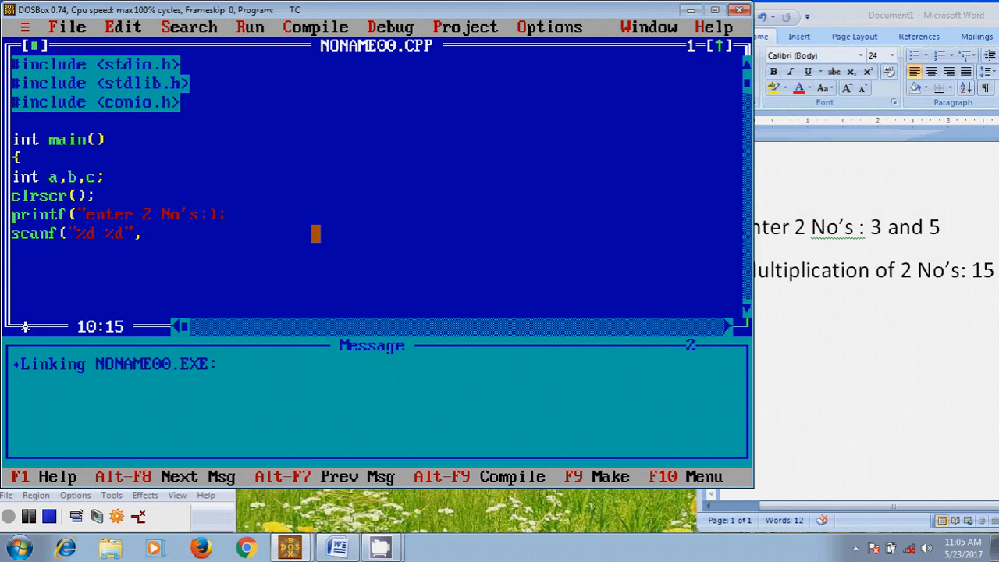
{"action": "type", "text": "&"}
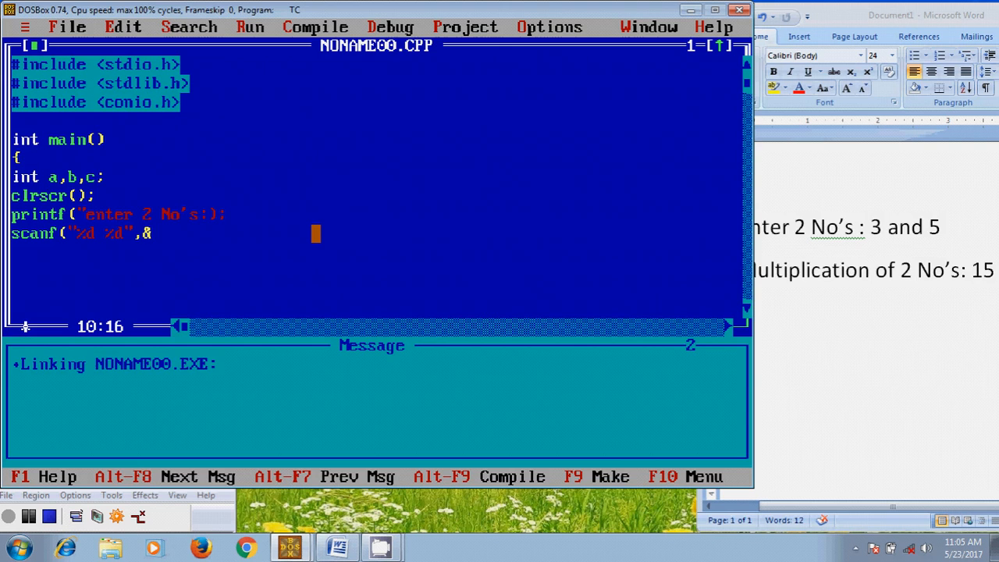
{"action": "type", "text": "a"}
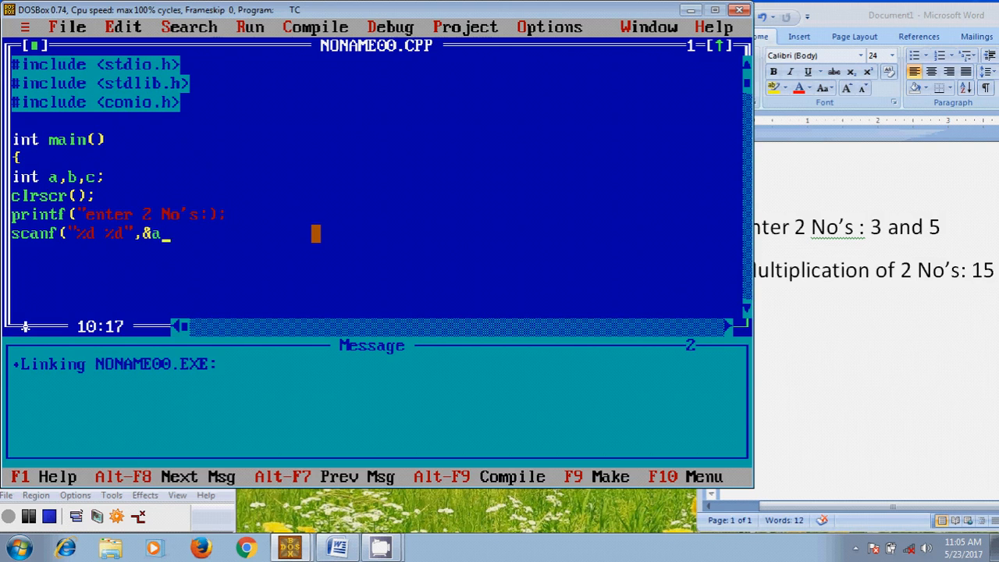
{"action": "type", "text": ","}
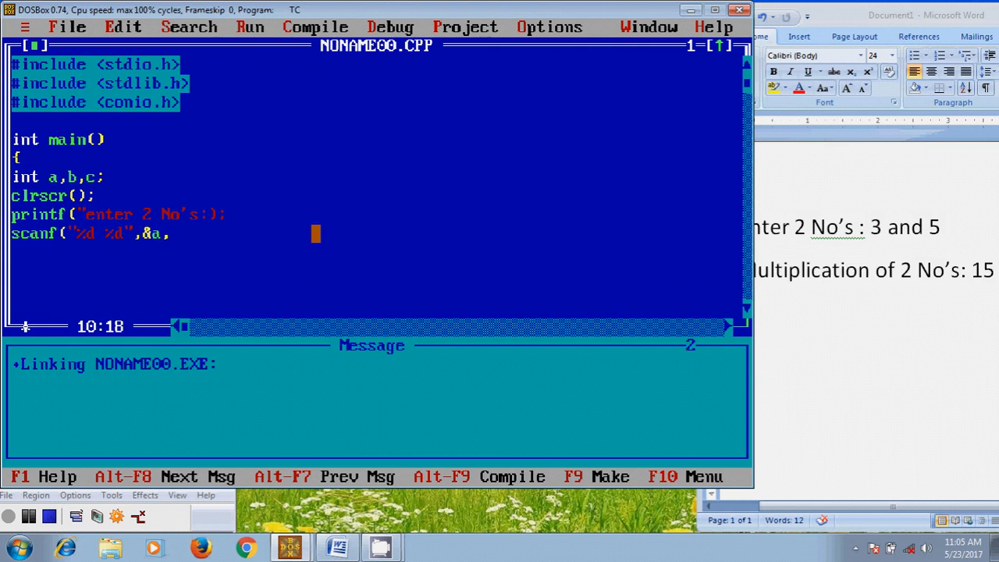
{"action": "type", "text": ",&b"}
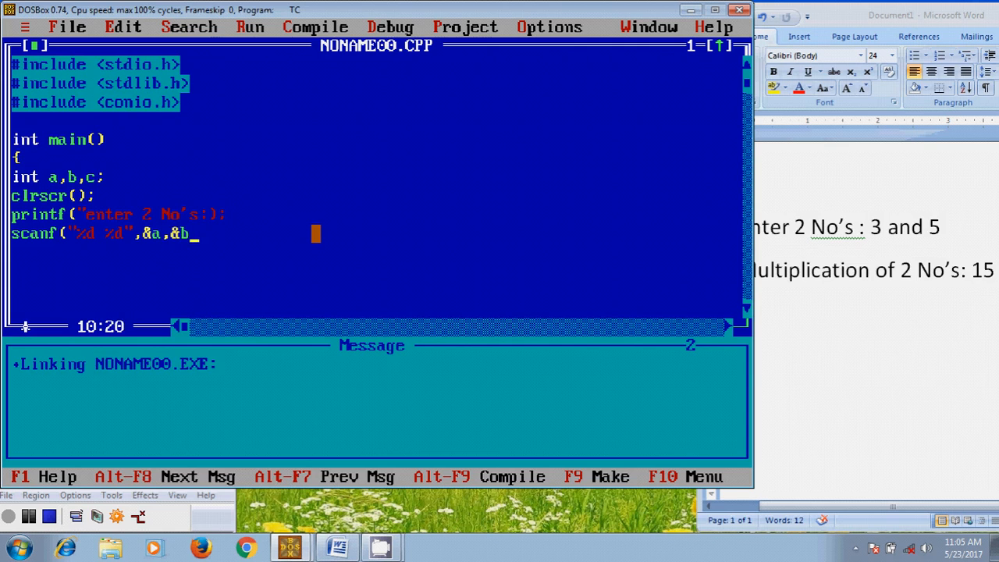
{"action": "type", "text": ");"}
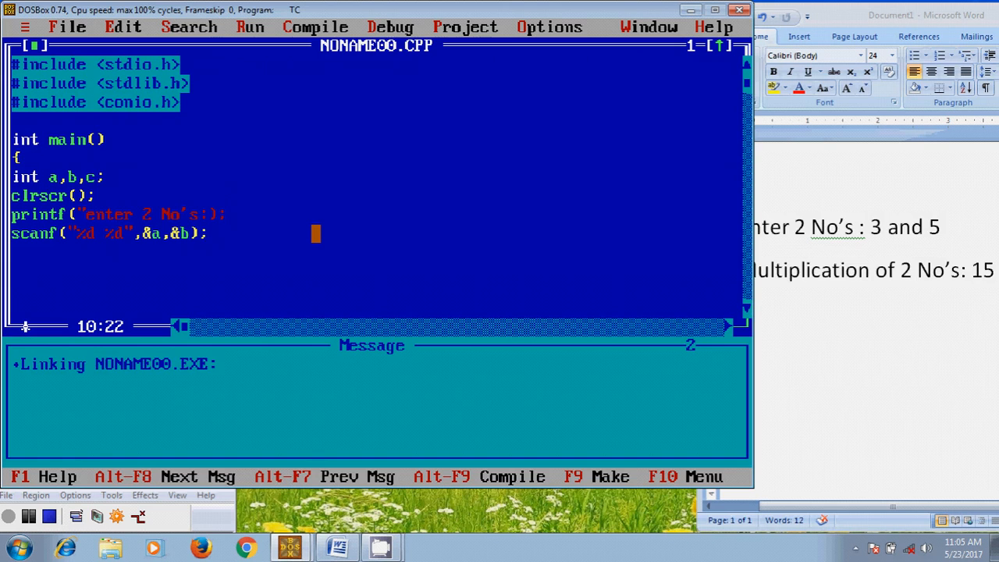
Step: Compute the product with c=a*b;
{"action": "type", "text": "c"}
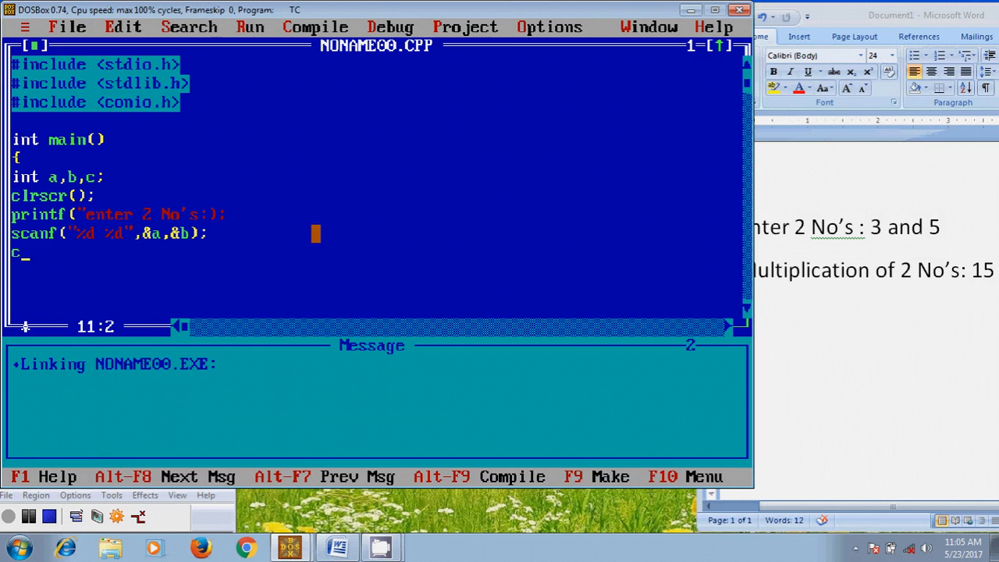
{"action": "type", "text": "=a"}
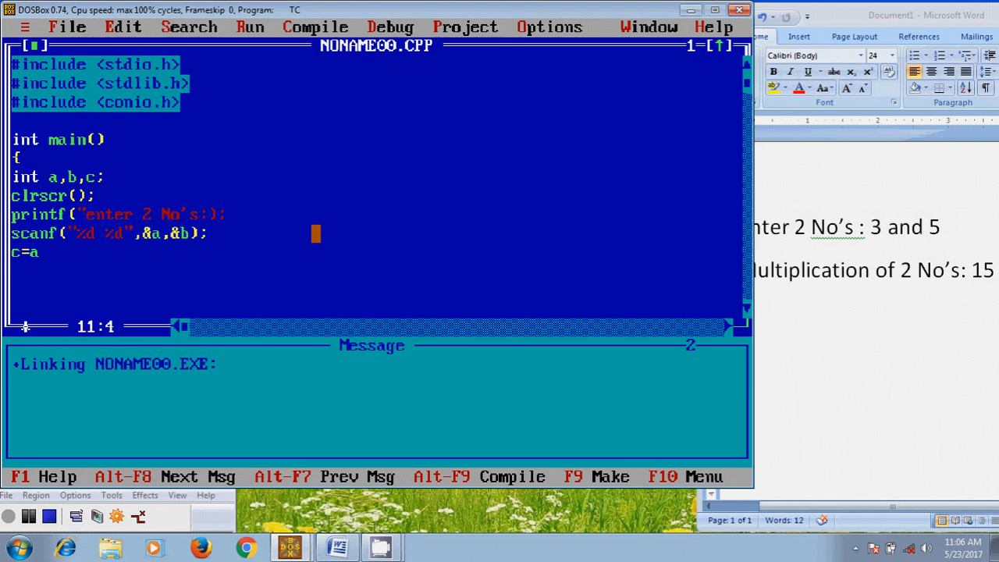
{"action": "type", "text": "*b"}
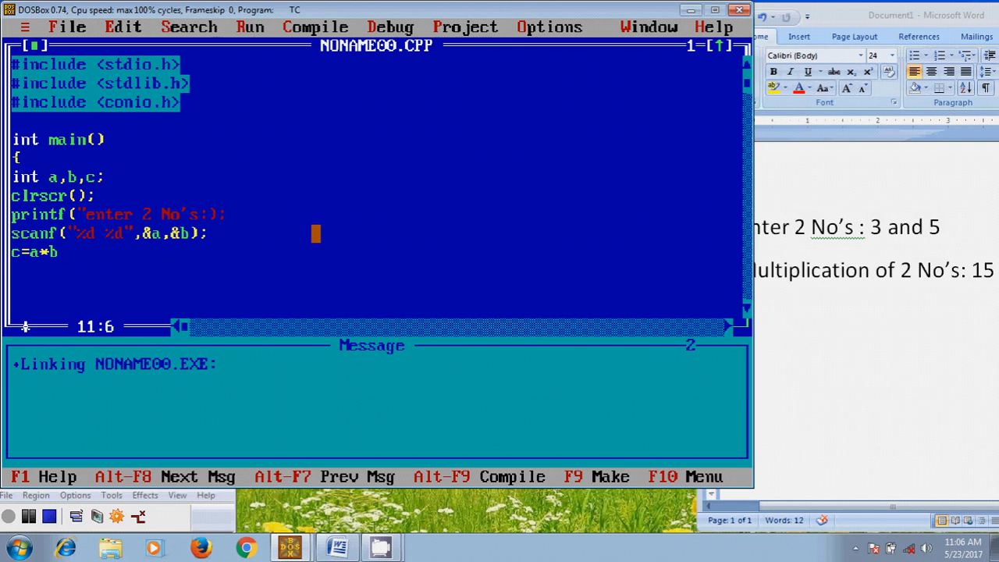
{"action": "type", "text": ";"}
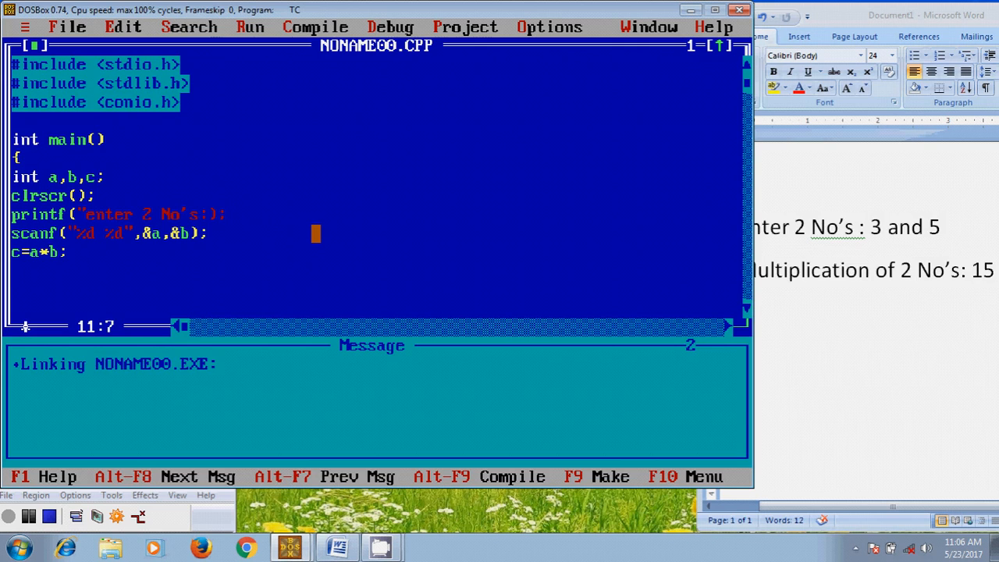
Step: Write the result printf with a multiplication message, %d format and argument c
{"action": "type", "text": "p"}
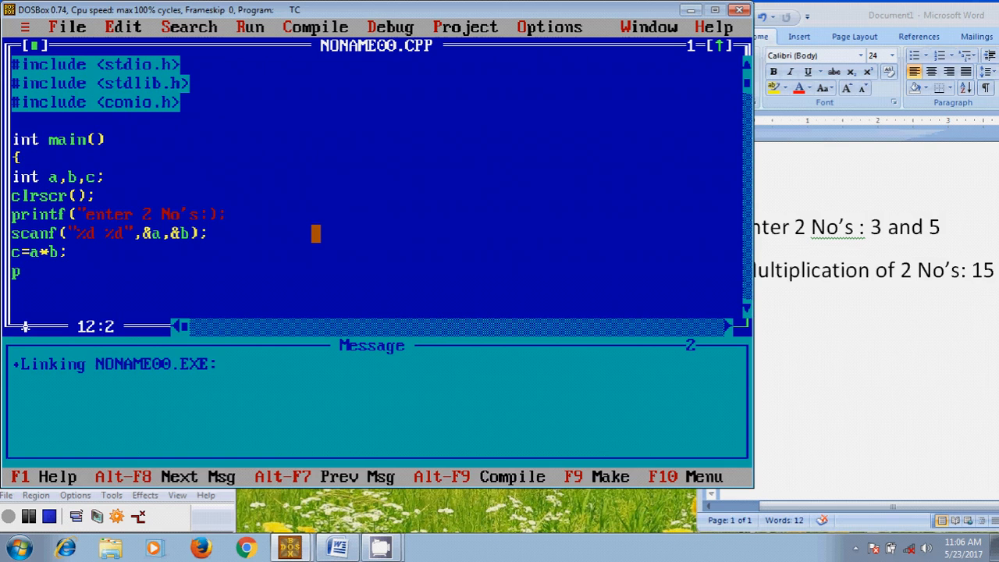
{"action": "type", "text": "rintf"}
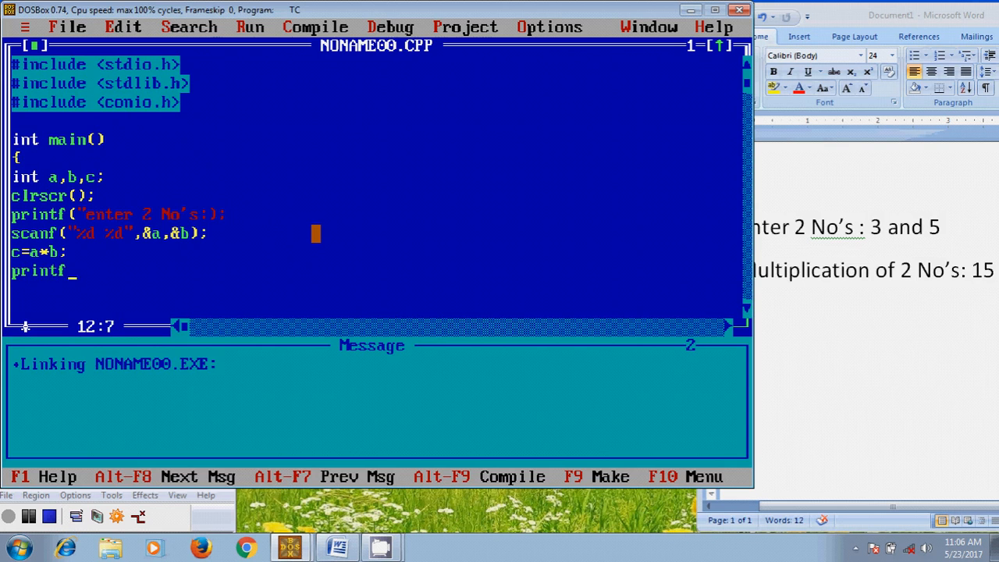
{"action": "type", "text": "(\""}
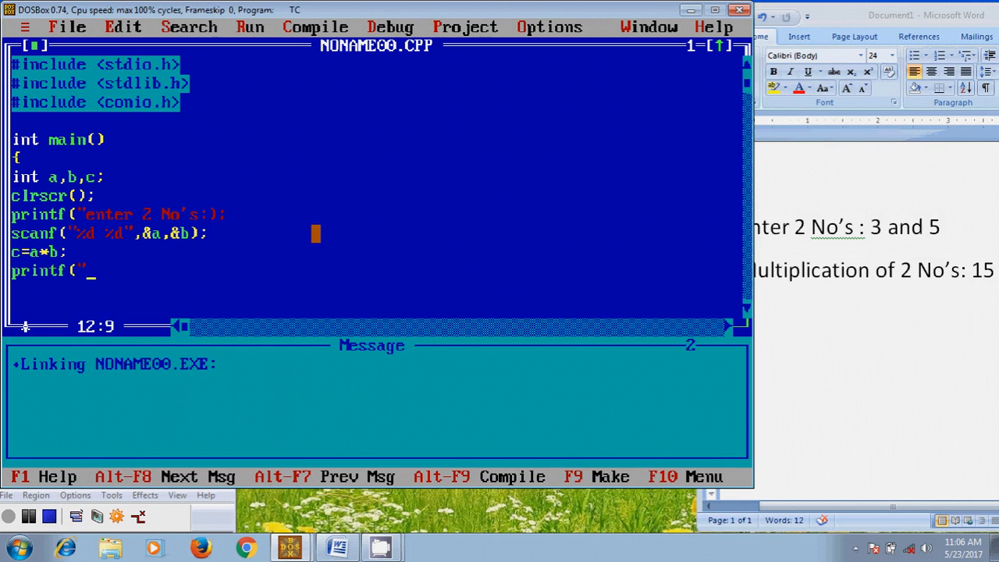
{"action": "type", "text": "multiplication of 2"}
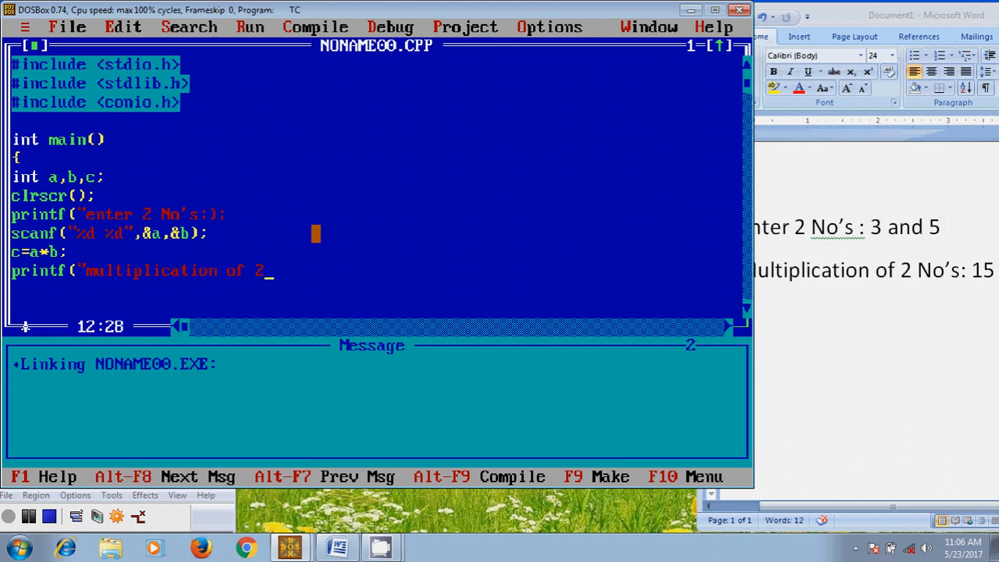
{"action": "type", "text": "No's:"}
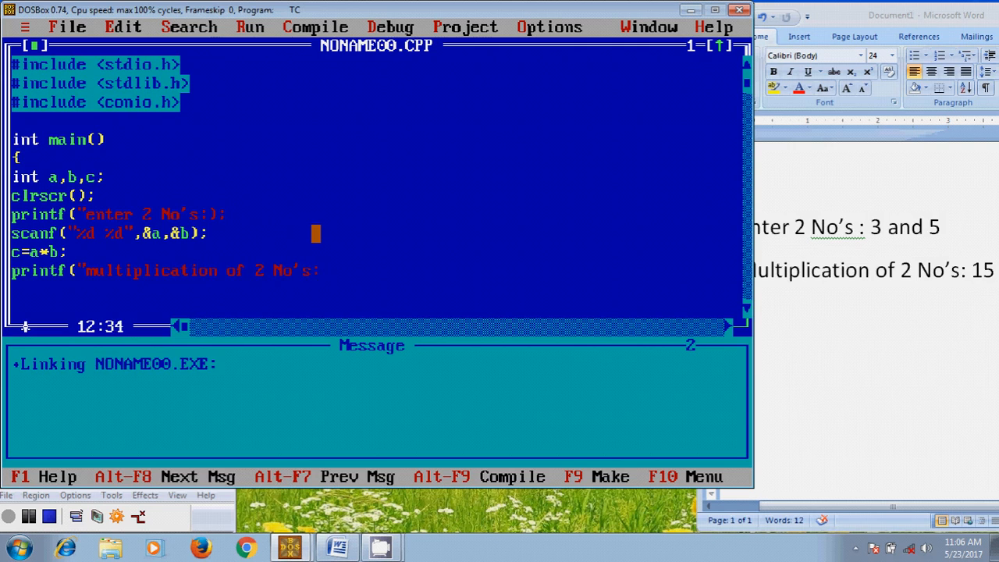
{"action": "type", "text": "%d\","}
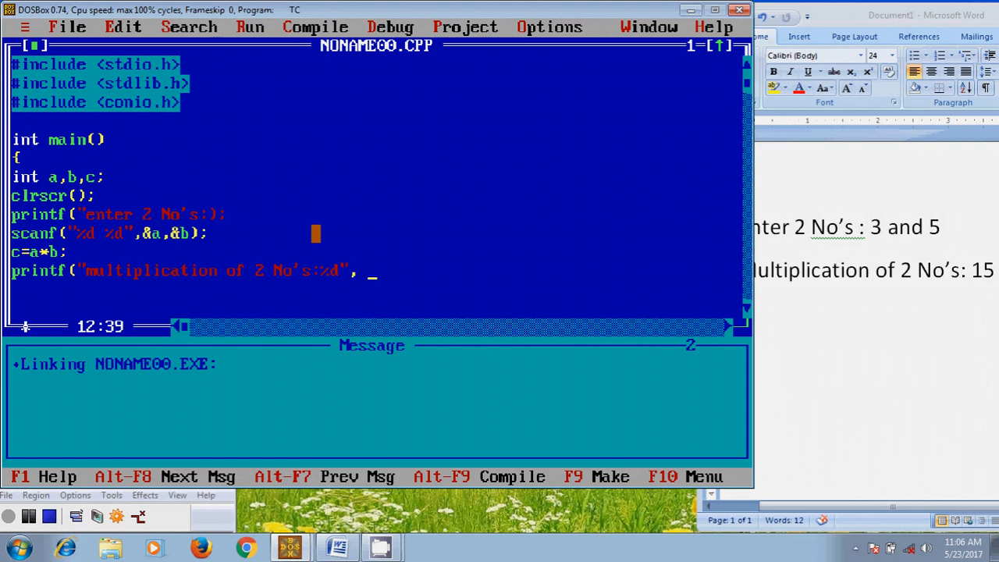
{"action": "type", "text": "c)"}
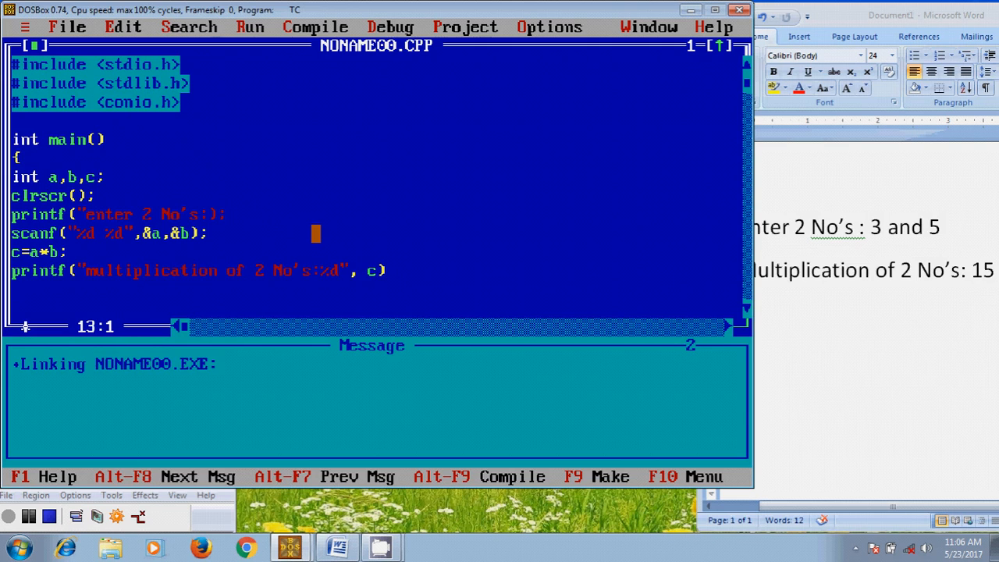
Step: End the program with getch(); and return 0
{"action": "type", "text": "getc"}
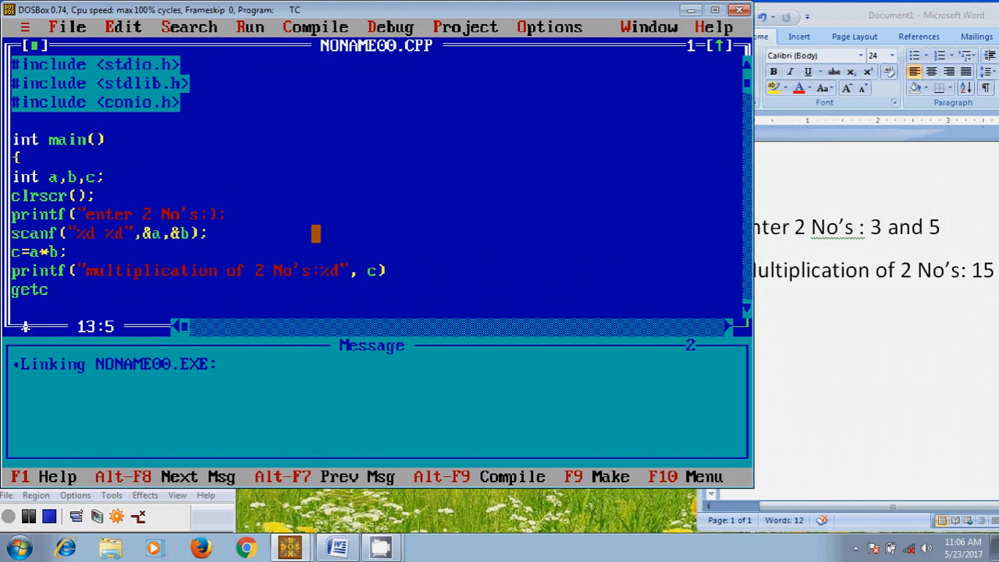
{"action": "type", "text": "h("}
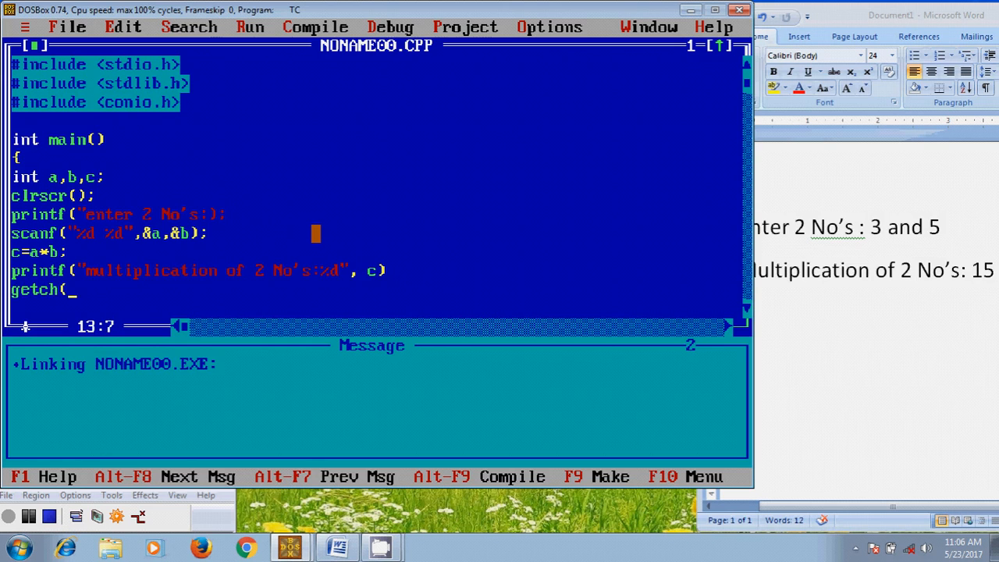
{"action": "type", "text": ")"}
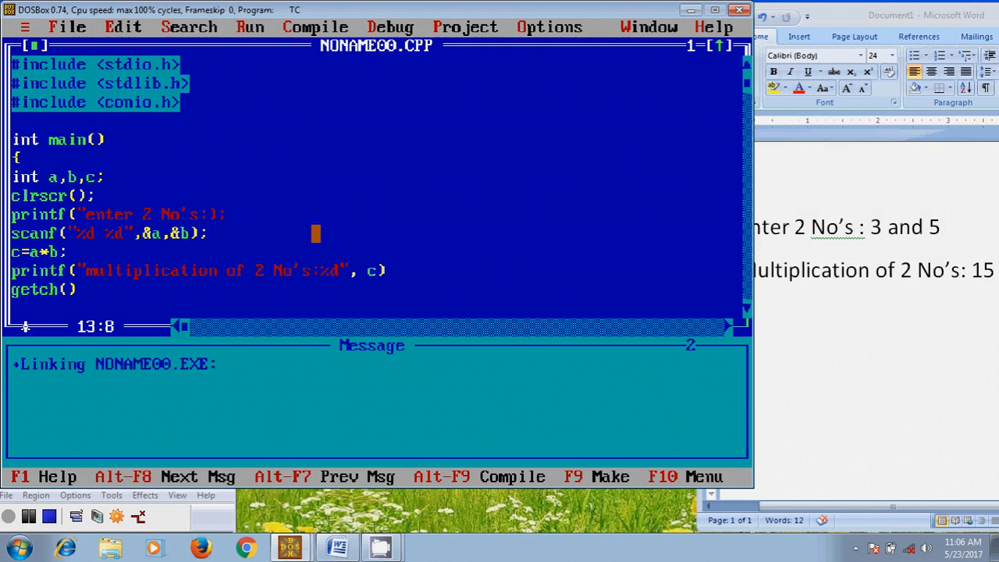
{"action": "type", "text": ";"}
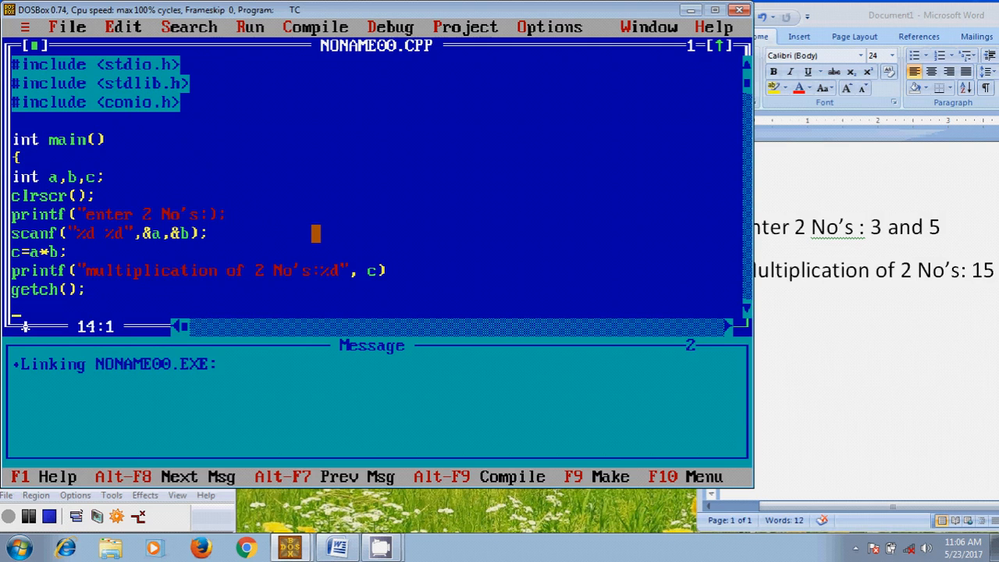
{"action": "type", "text": "return"}
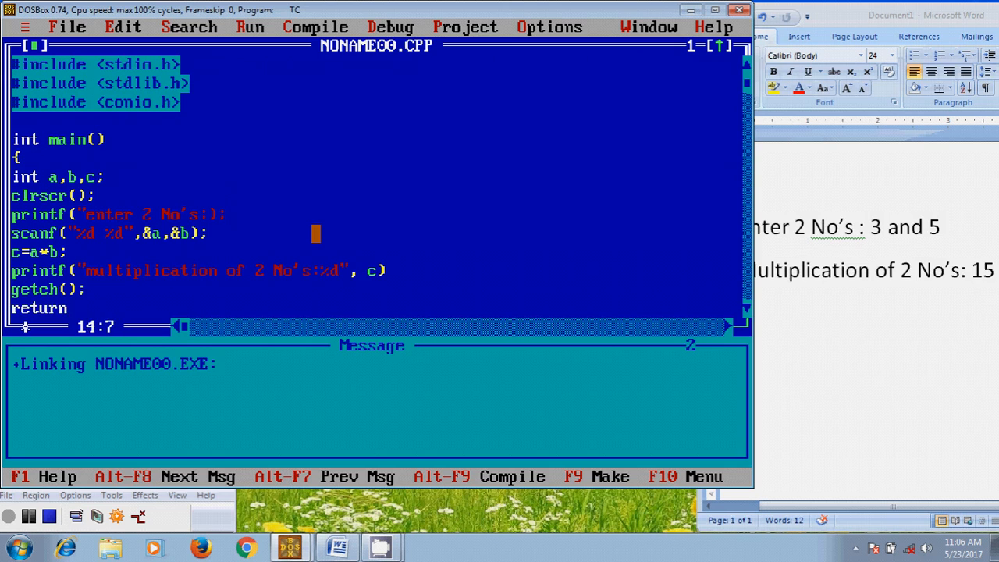
{"action": "type", "text": "0;"}
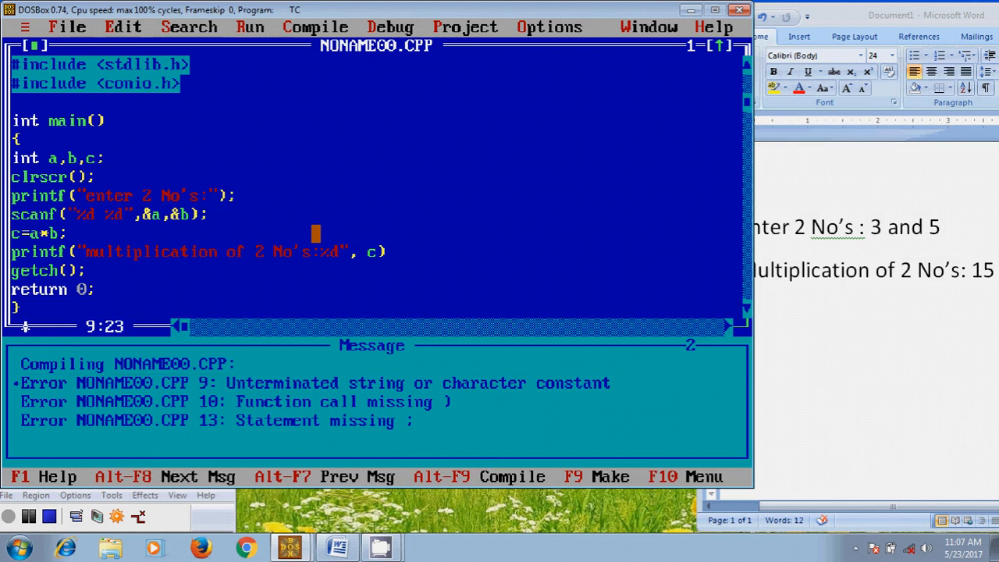
Step: Recompile after fixing the unterminated string, leaving one missing-semicolon error on line 13
{"action": "key", "text": "F9"}
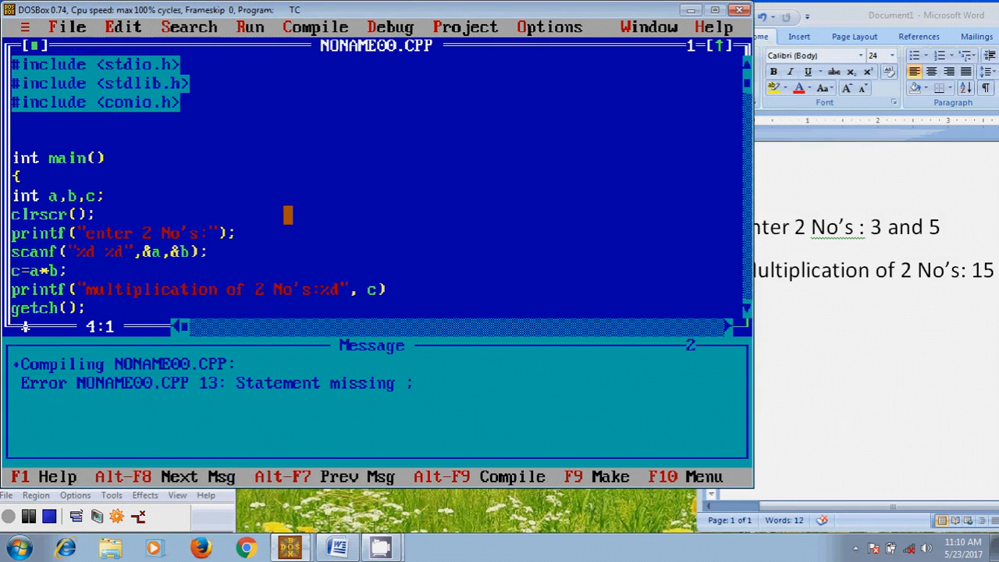
Step: Add #include <dos.h> and close the result printf line with a semicolon
{"action": "type", "text": "#"}
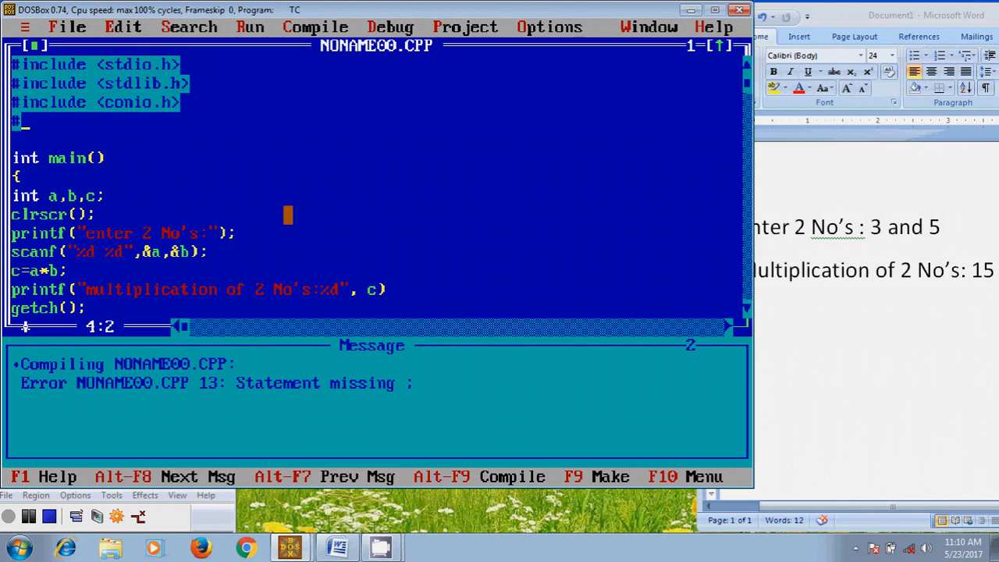
{"action": "type", "text": "include"}
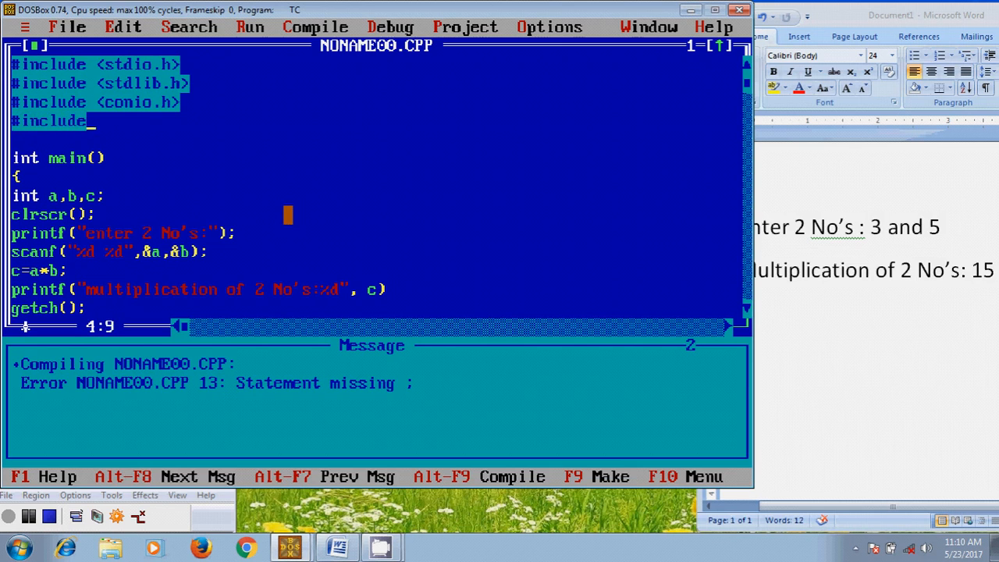
{"action": "type", "text": "<"}
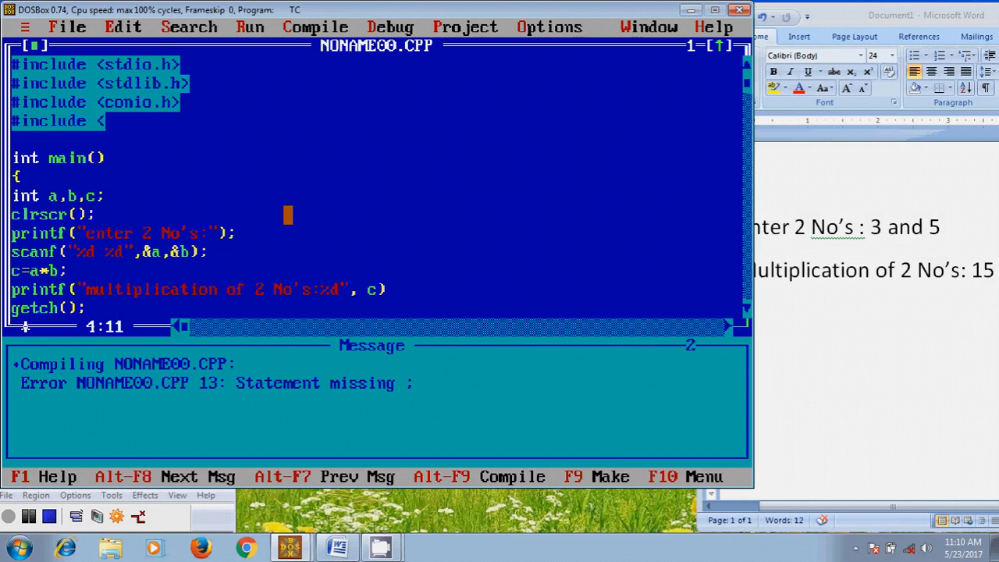
{"action": "type", "text": "dos"}
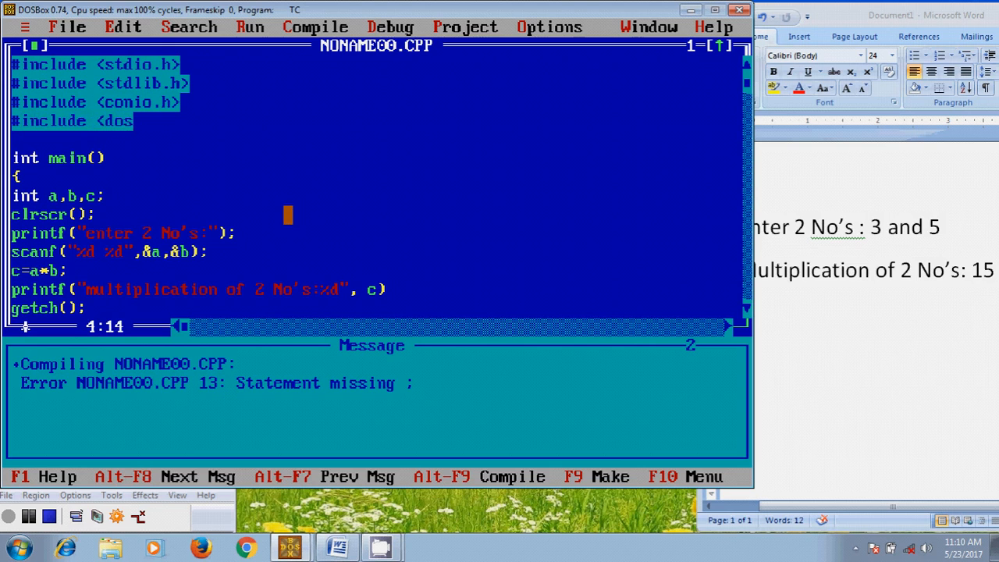
{"action": "type", "text": "."}
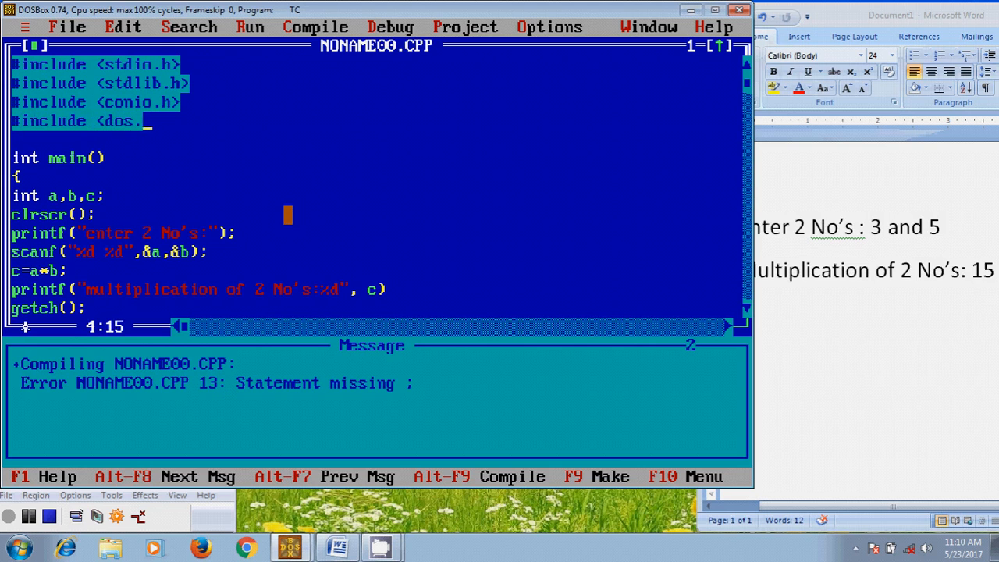
{"action": "type", "text": "h>"}
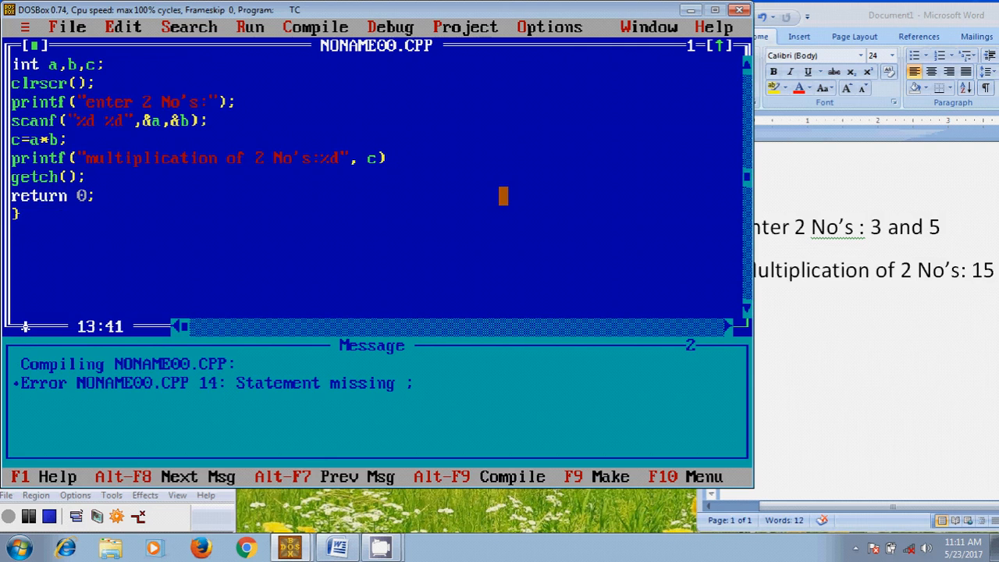
{"action": "type", "text": ";"}
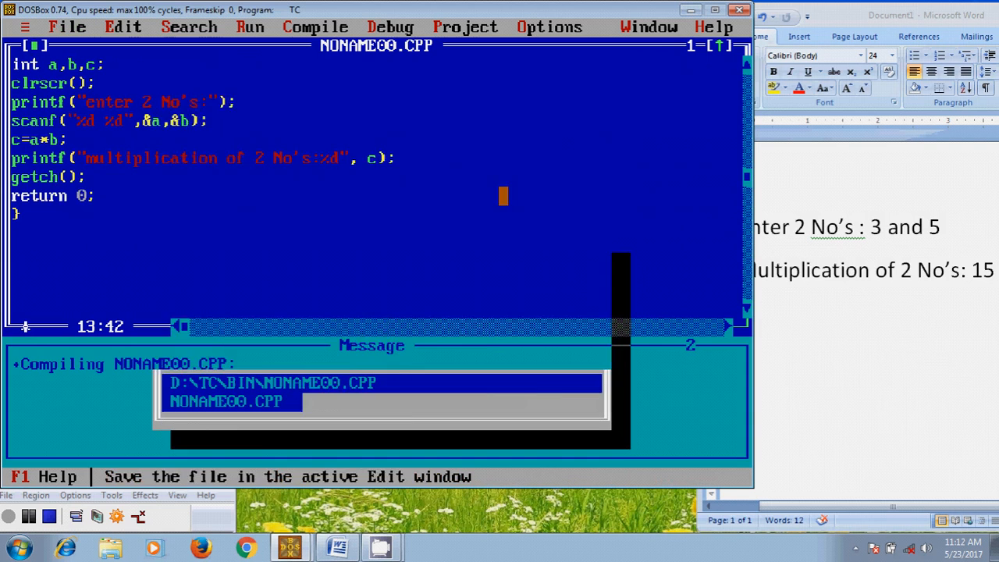
Step: Save over the existing D:\TC\BIN\NONAME00.CPP, confirming the overwrite
{"action": "left_click", "coordinate": [224, 400]}
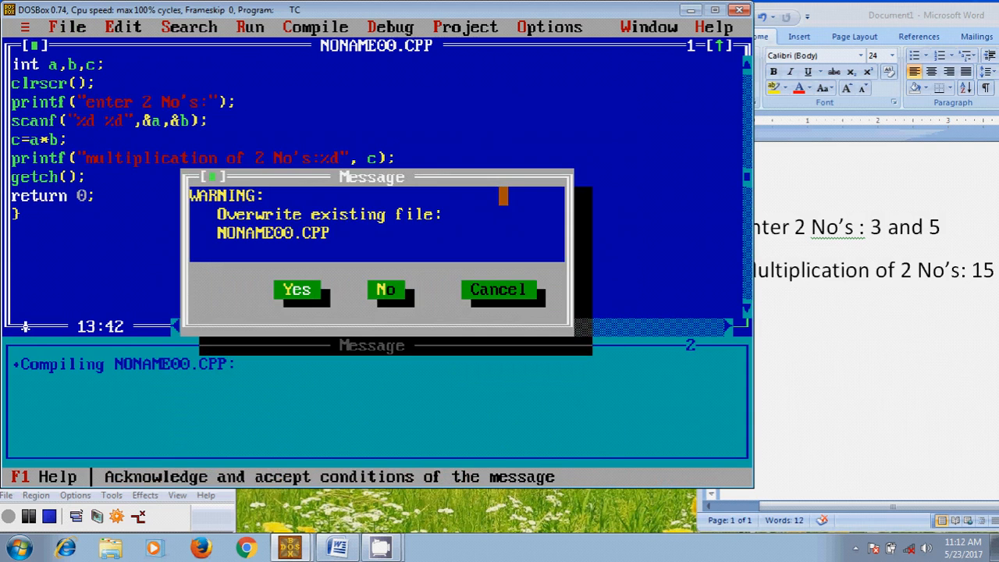
{"action": "left_click", "coordinate": [297, 288]}
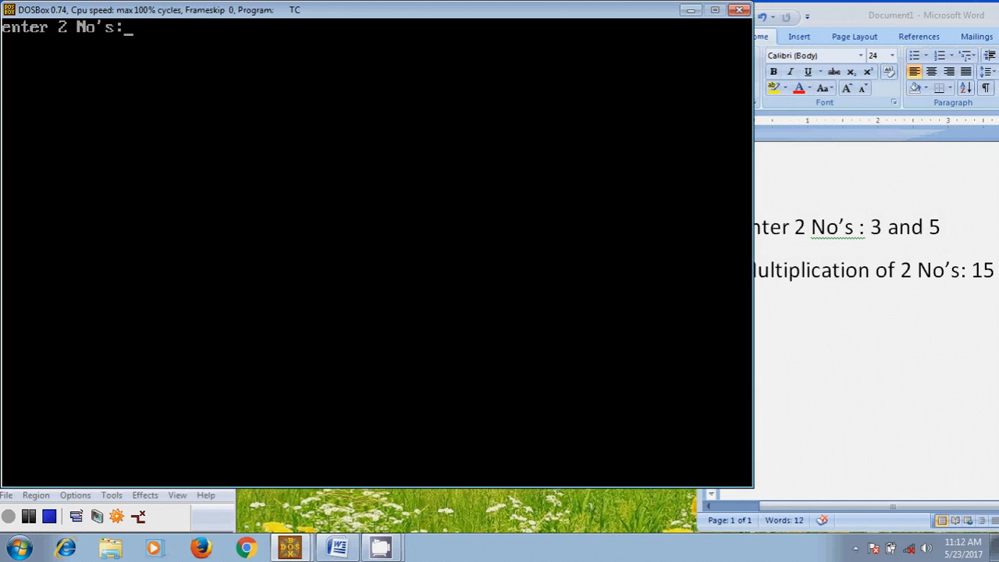
Step: Enter 3 as the first number to the running program
{"action": "type", "text": "3"}
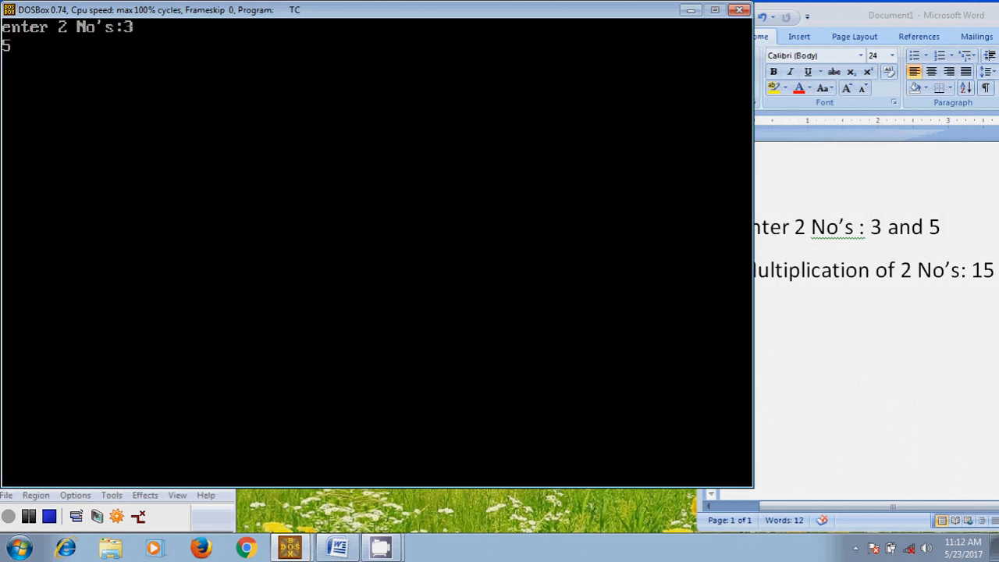
{"action": "key", "text": "Return"}
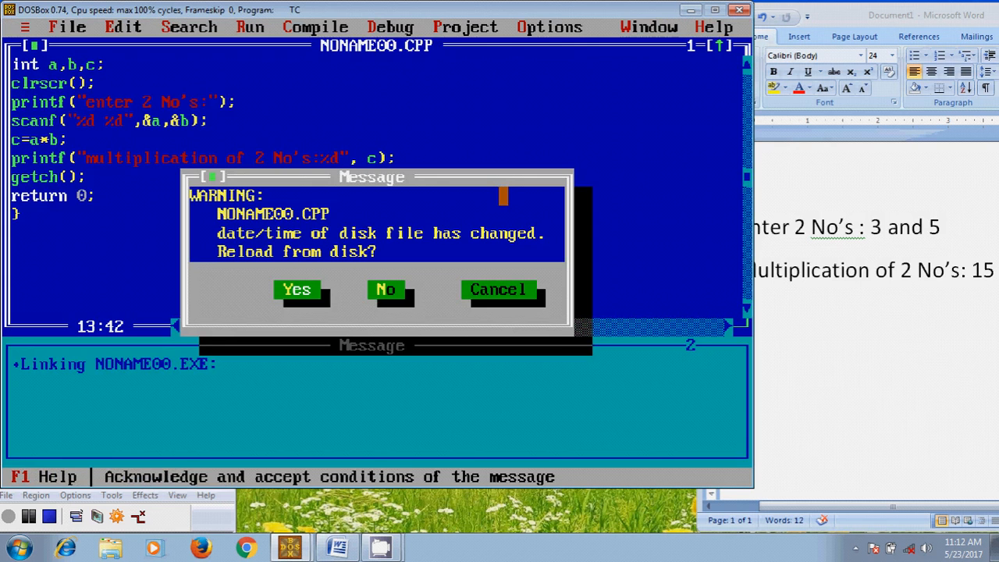
Step: Answer the warning that NONAME00.CPP changed on disk
{"action": "left_click", "coordinate": [296, 289]}
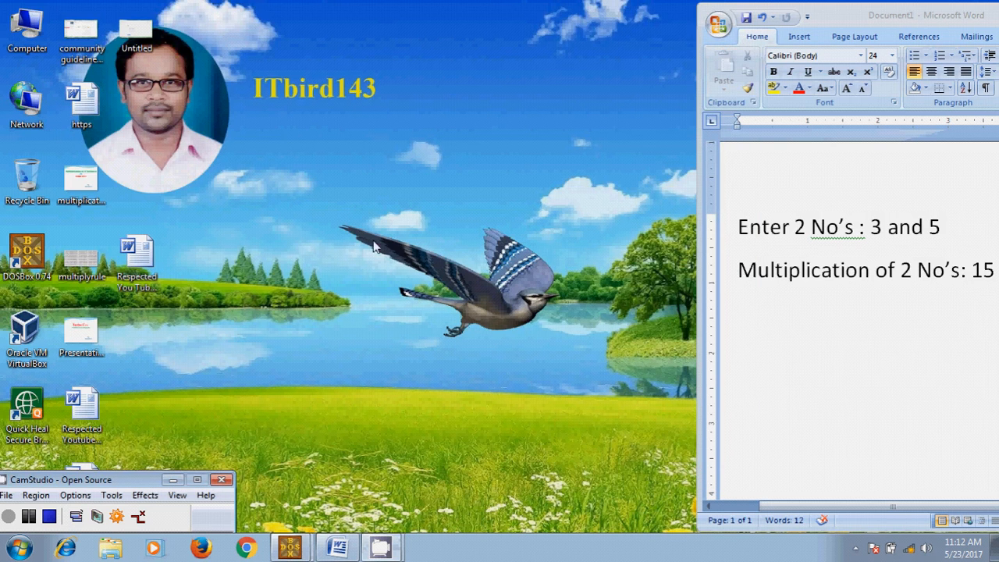
{"action": "mouse_move", "coordinate": [383, 251]}
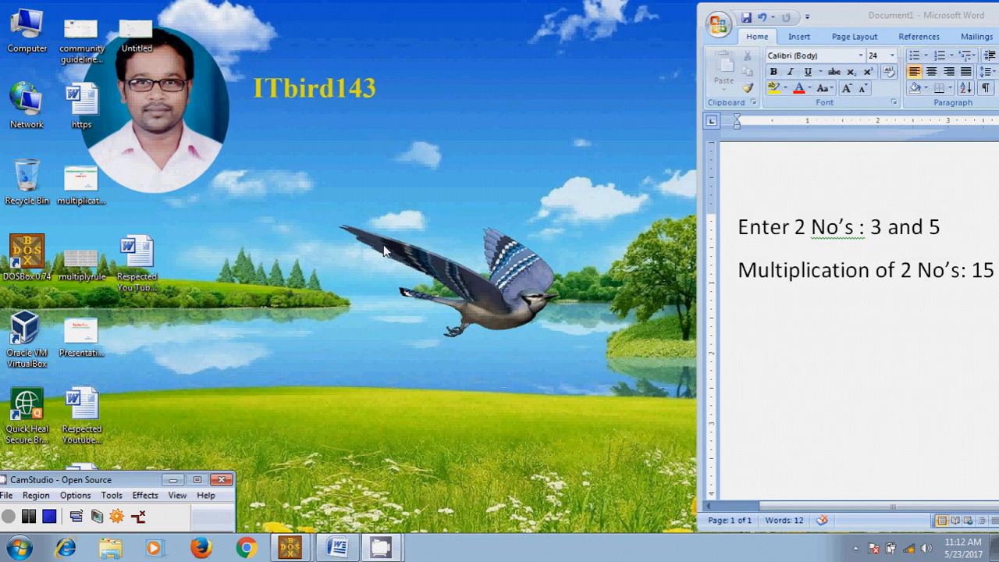